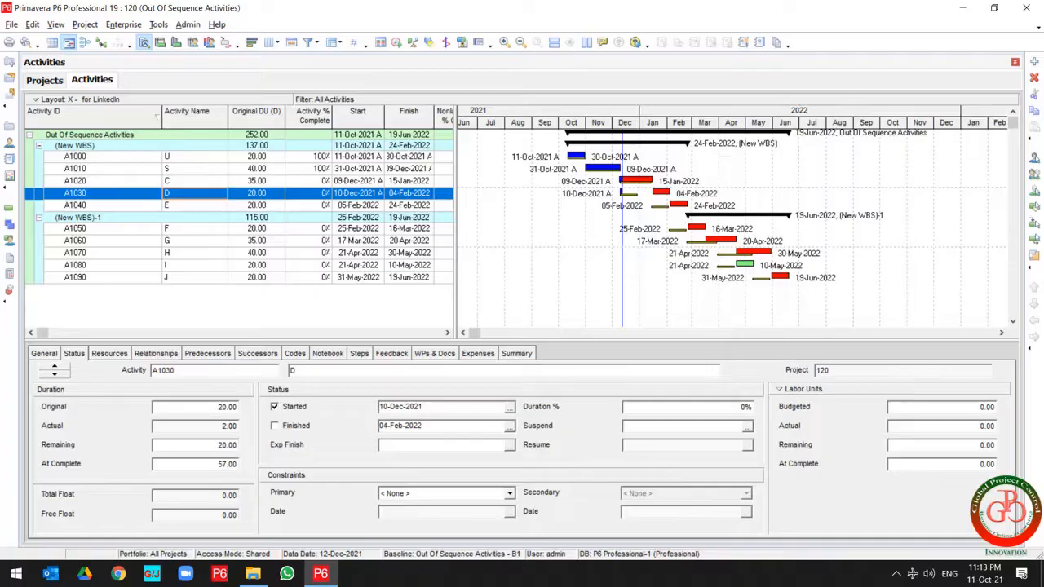
mouse_move(712, 183)
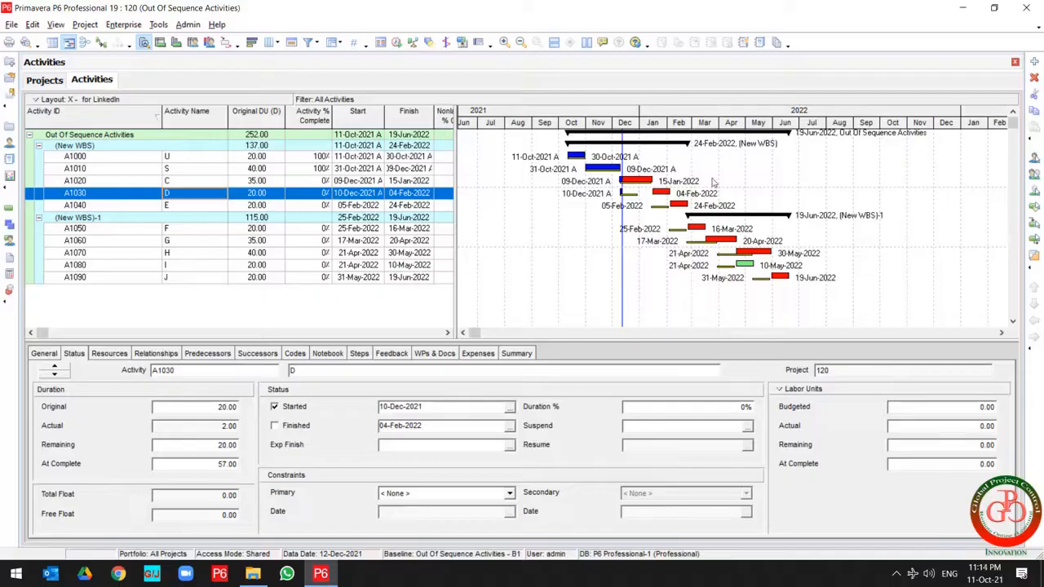
mouse_move(411, 98)
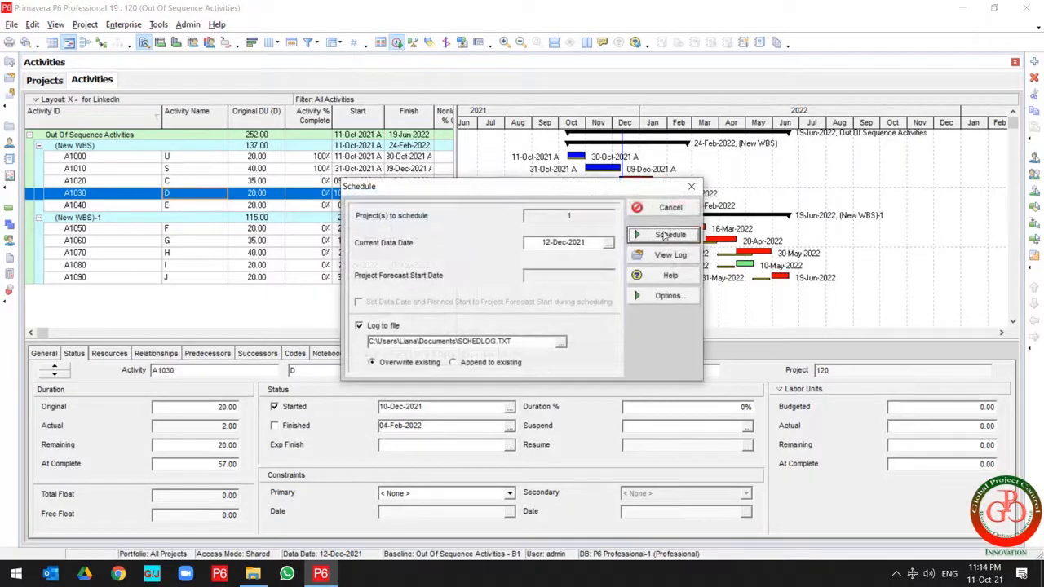
View the schedule log from the F9 Schedule window and scroll to its Warnings section
click(669, 235)
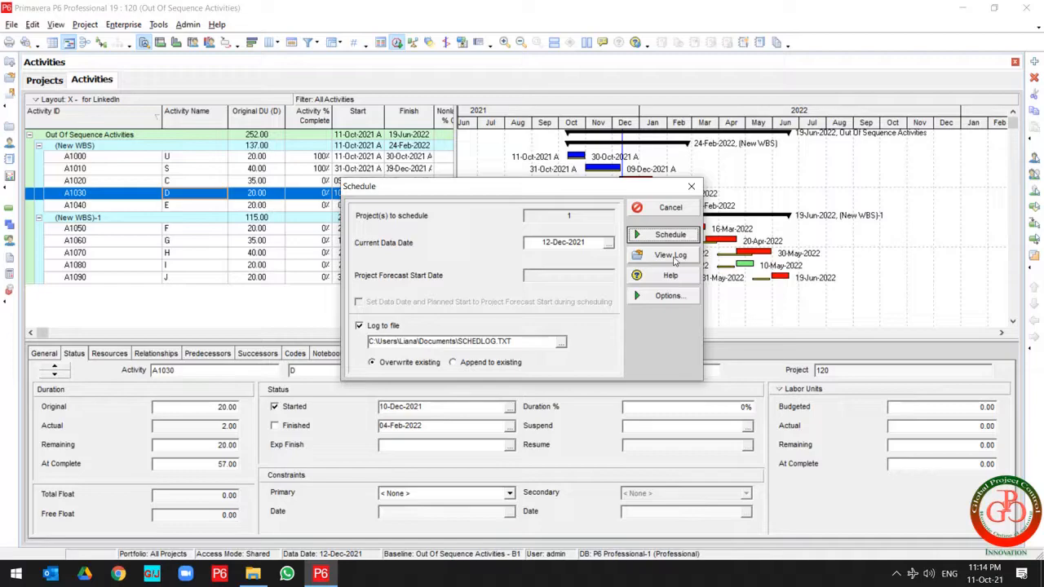
click(669, 255)
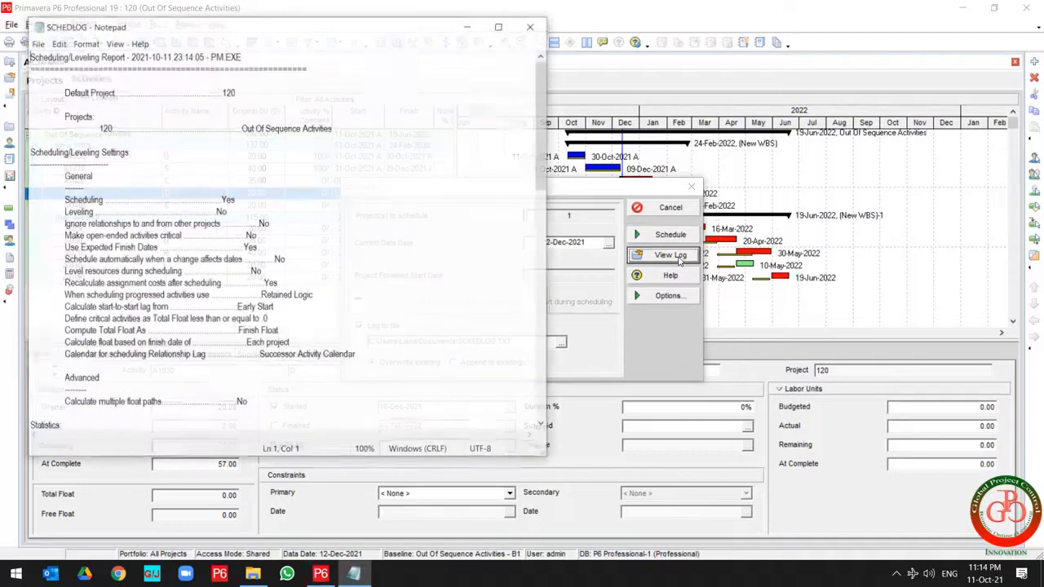
click(669, 255)
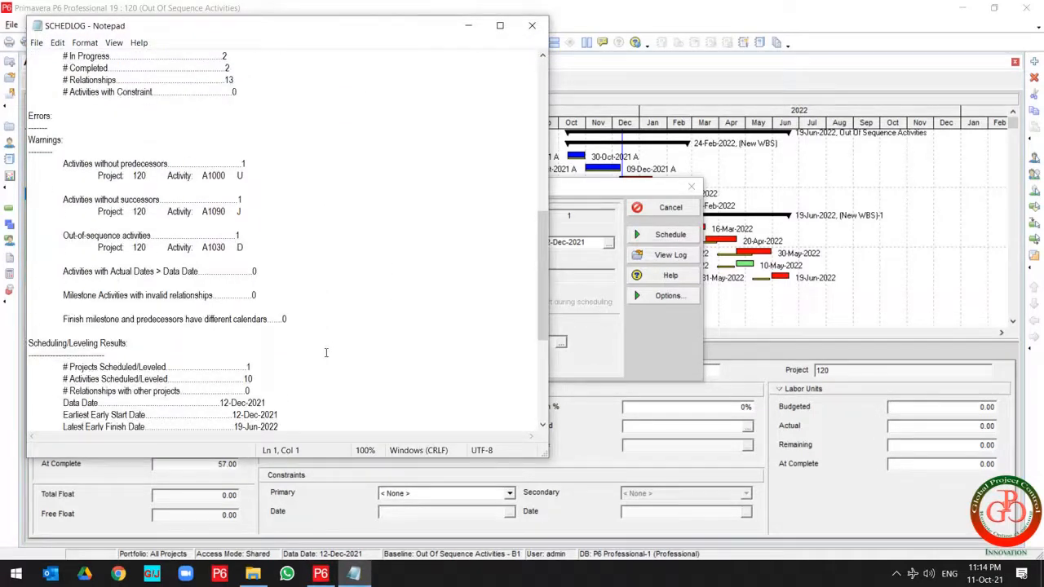
Highlight the out-of-sequence warning naming activity A1030, then close the Notepad log
triple_click(163, 248)
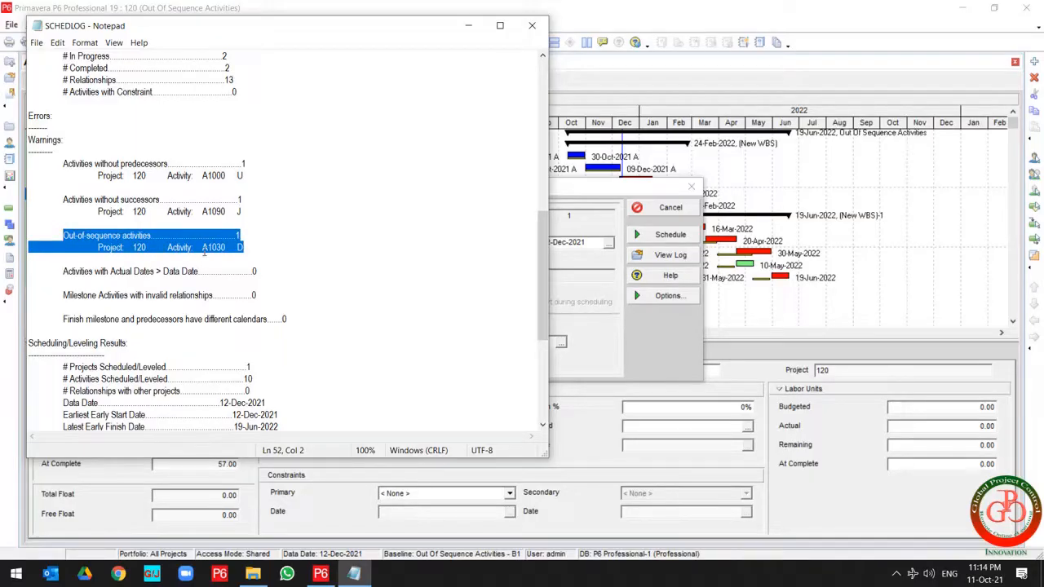
double_click(213, 248)
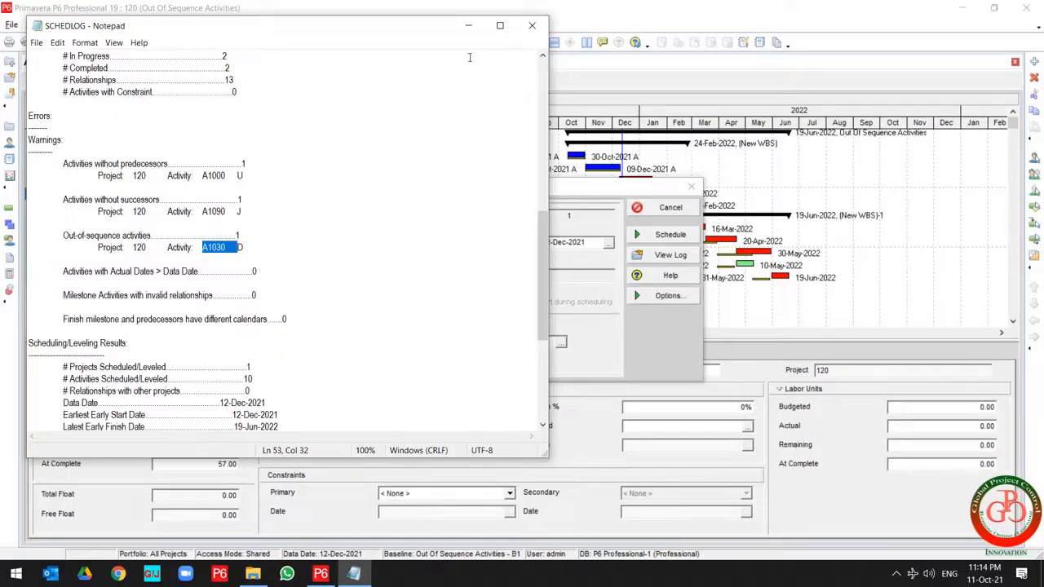
click(532, 26)
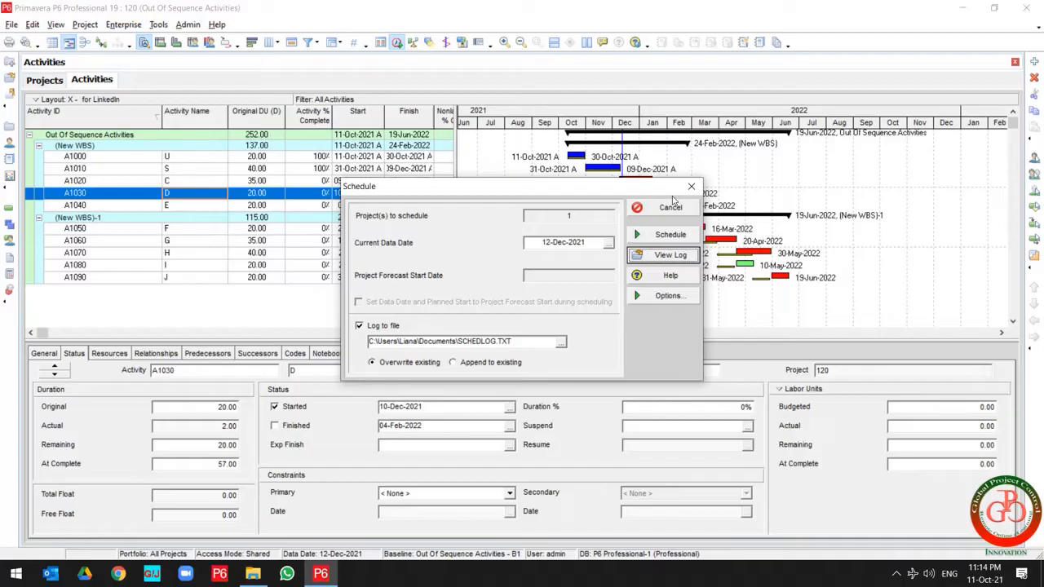
Cancel the Schedule dialog and locate activity A1030 with Find
click(669, 235)
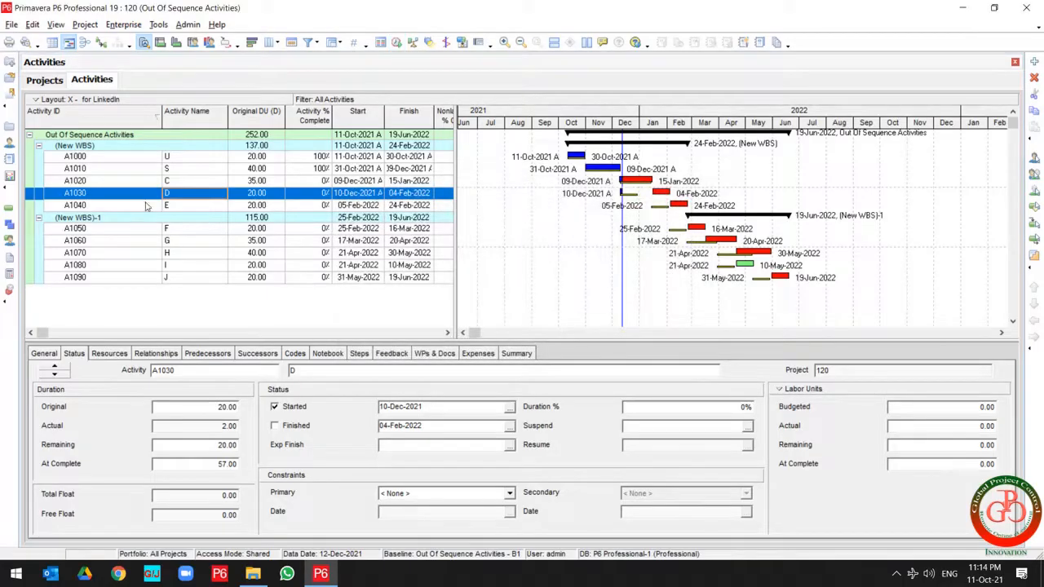
click(75, 168)
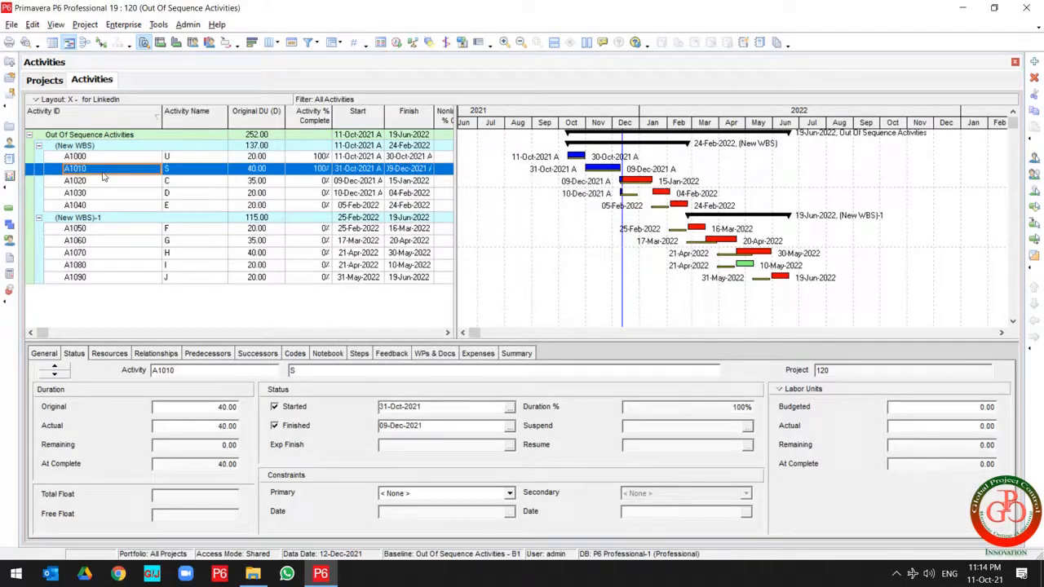
key(ctrl+f)
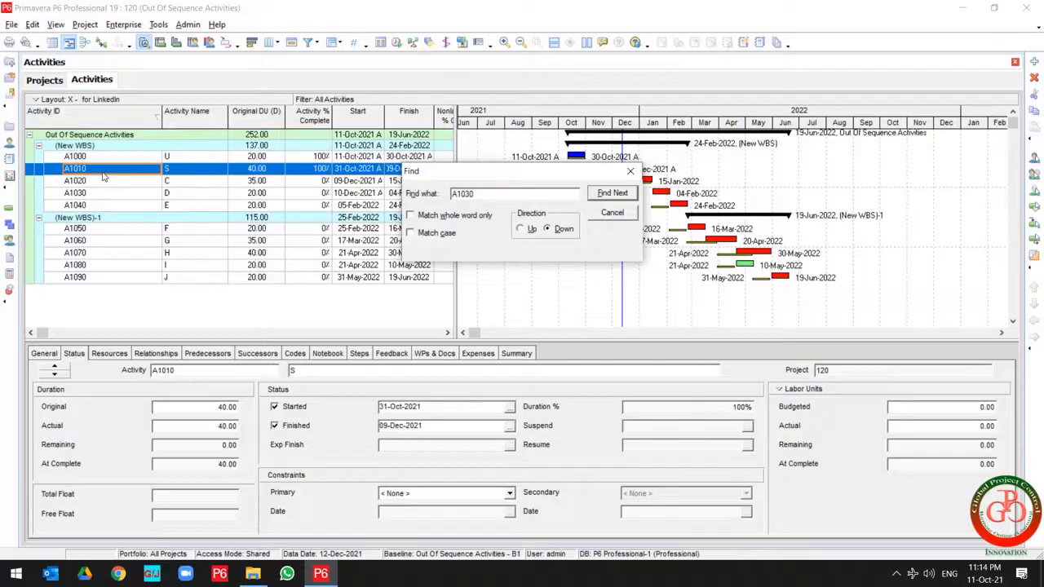
click(613, 192)
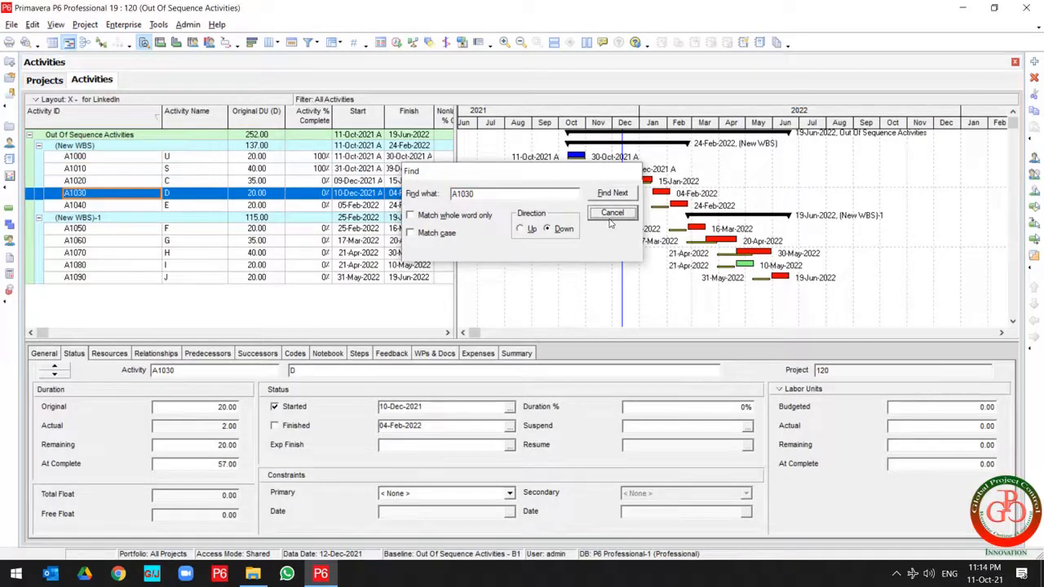
click(610, 212)
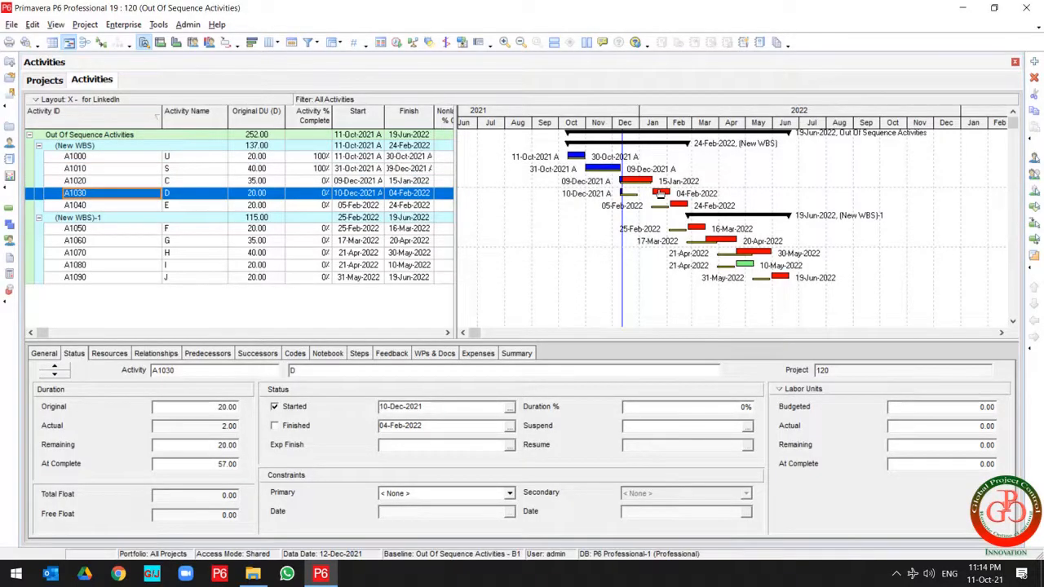
Show A1030's predecessors A1010 and A1020, both FS, in the Relationships details
click(157, 352)
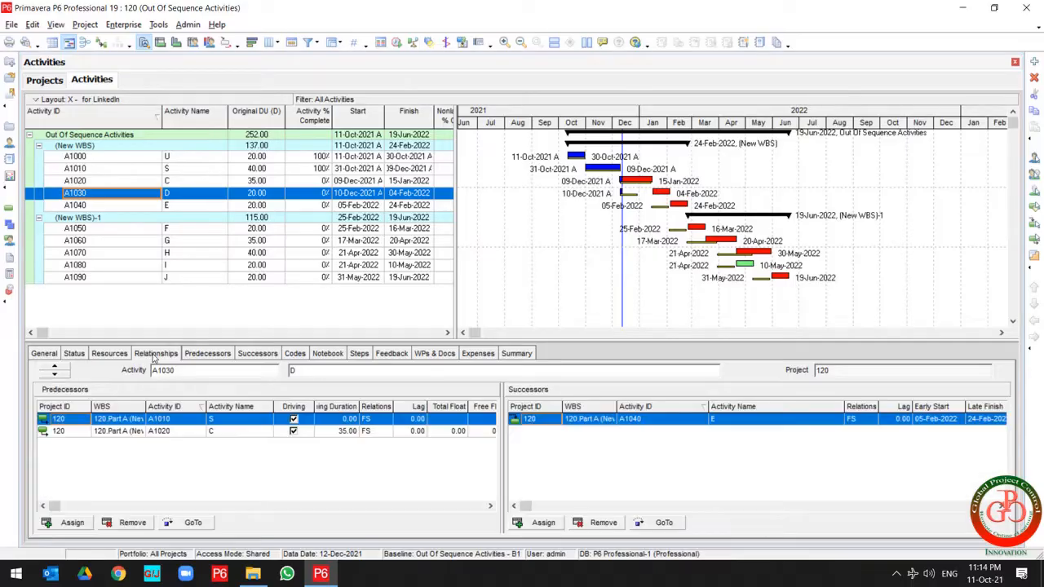
mouse_move(333, 467)
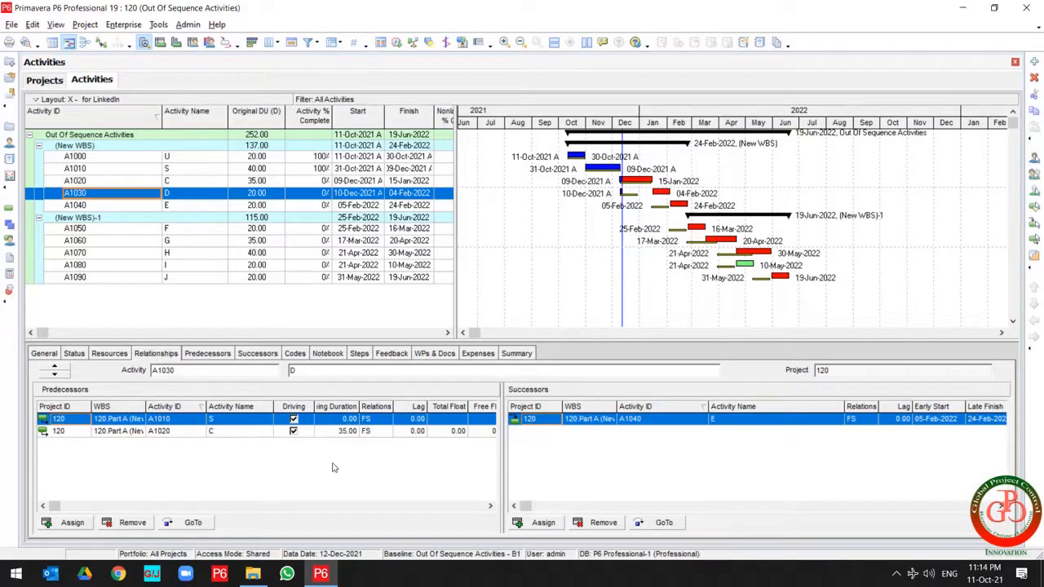
mouse_move(390, 437)
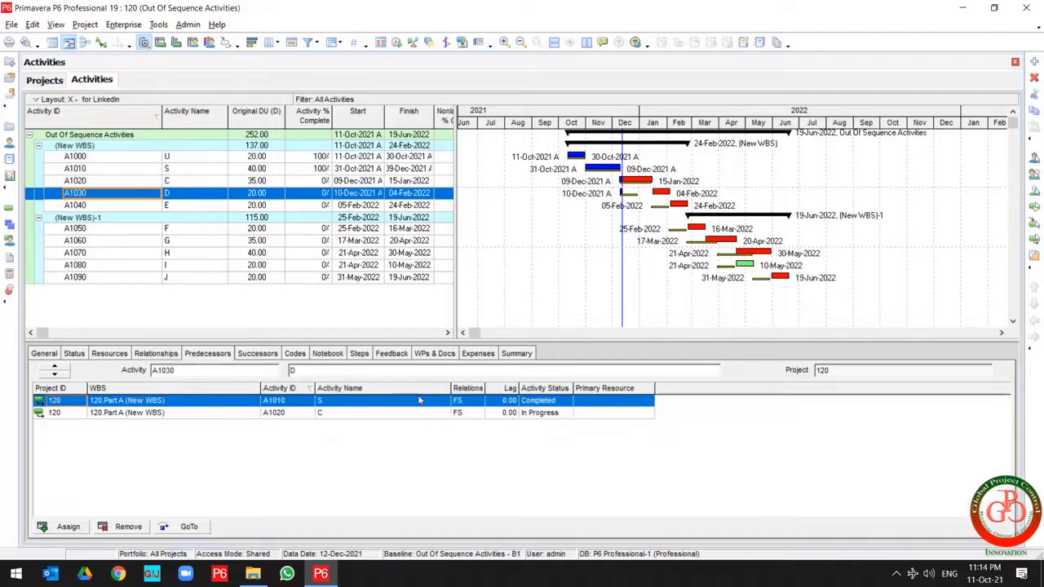
mouse_move(336, 402)
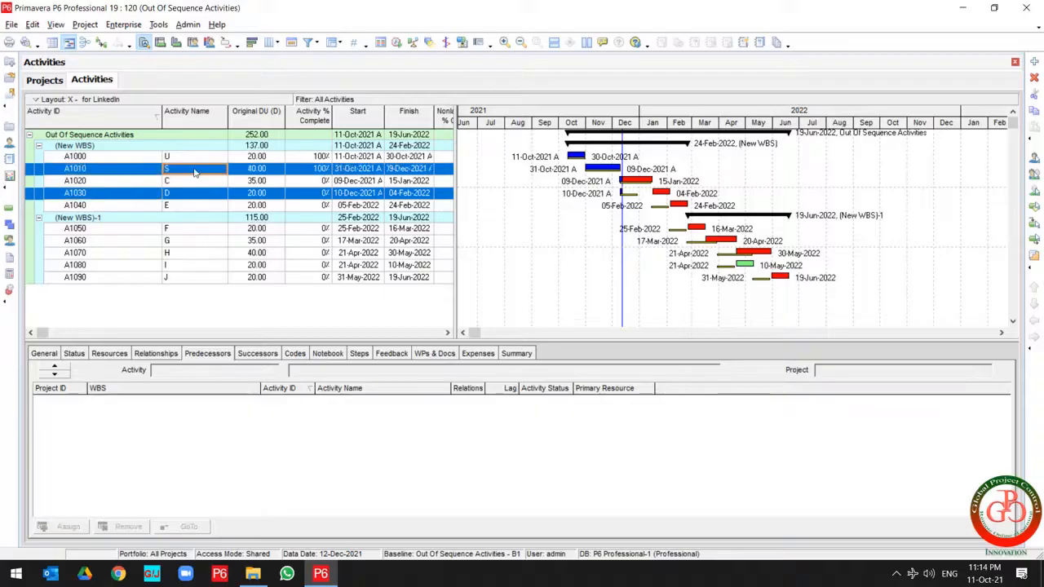
click(75, 192)
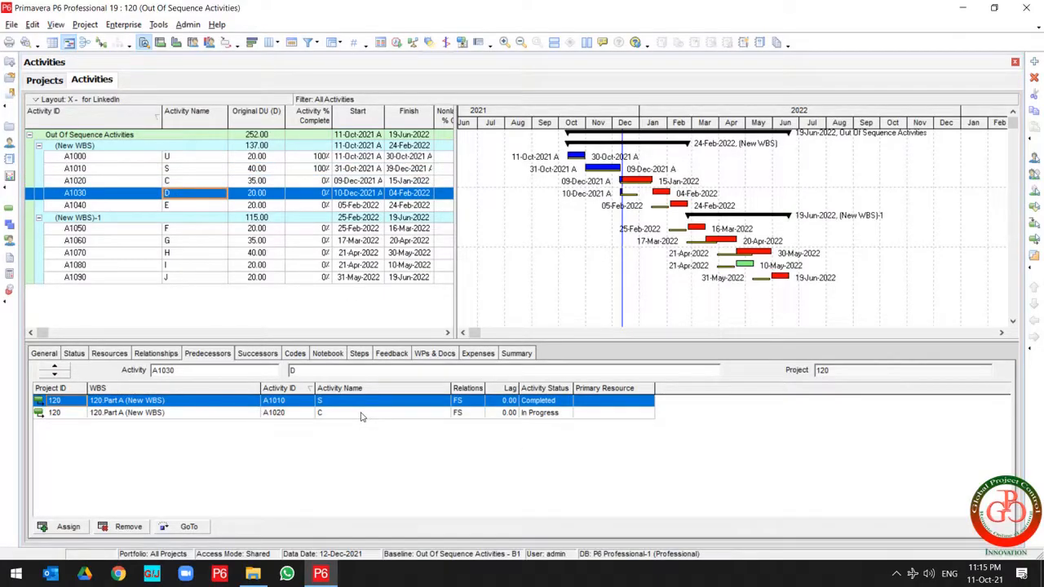
mouse_move(463, 418)
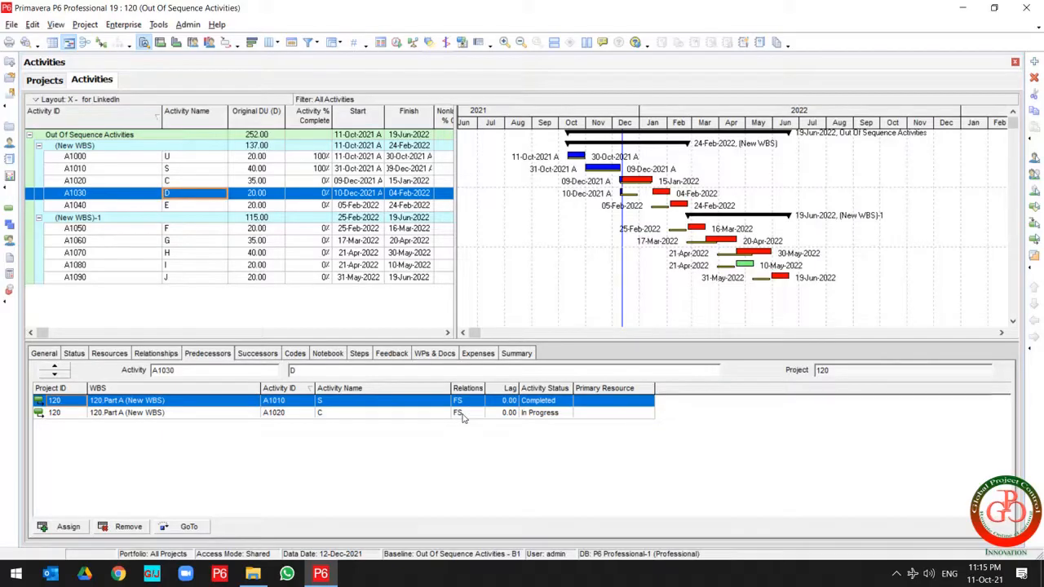
mouse_move(230, 234)
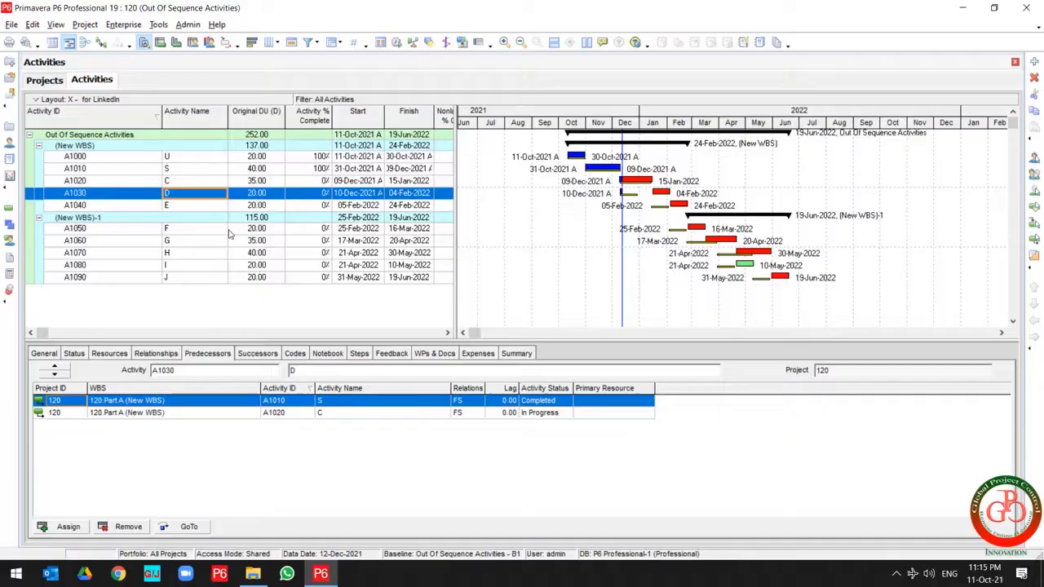
mouse_move(379, 418)
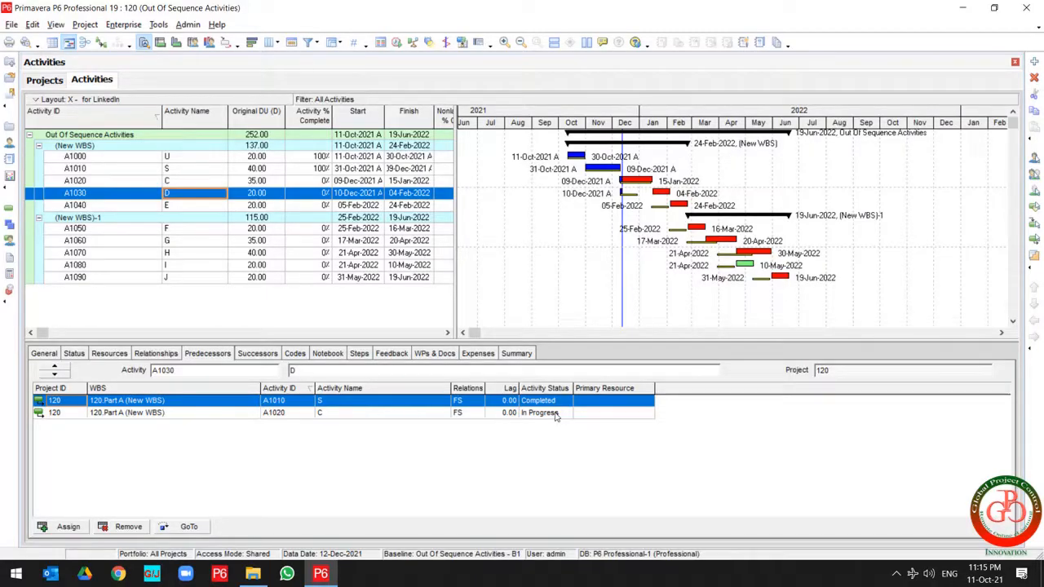
mouse_move(469, 440)
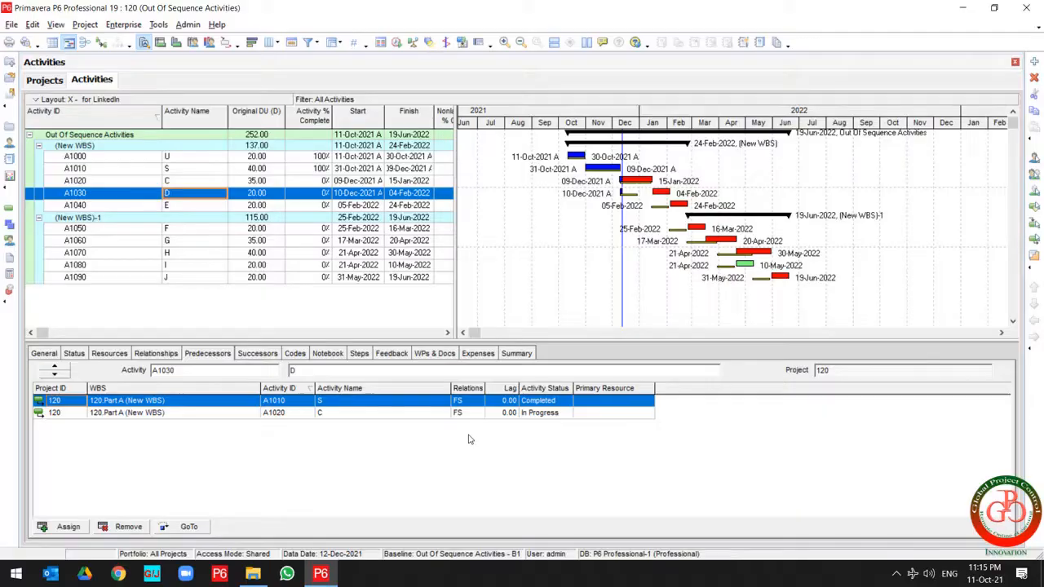
Start a File > Export with Spreadsheet (XLSX) as the format
click(11, 24)
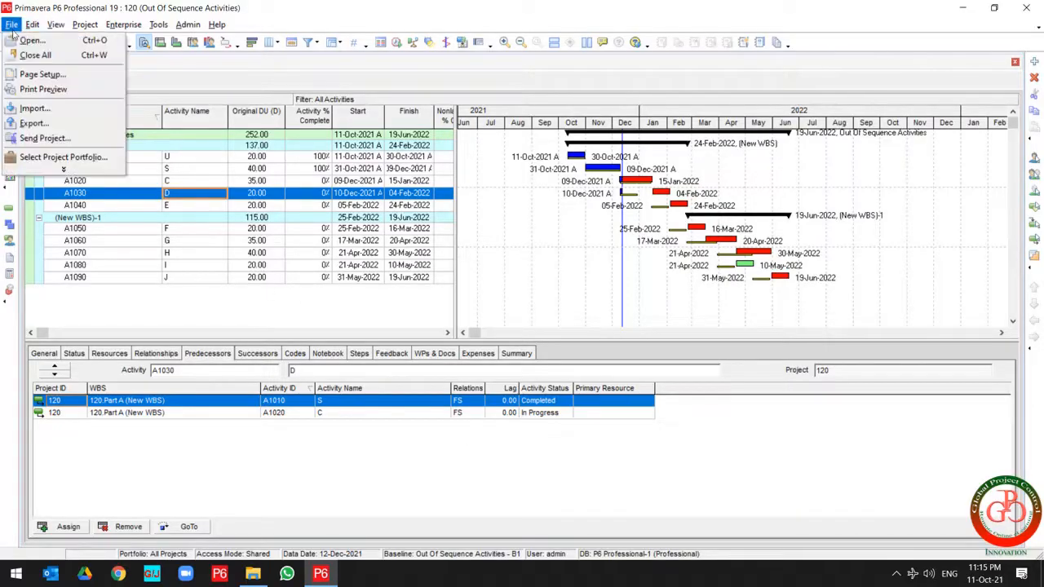
click(14, 24)
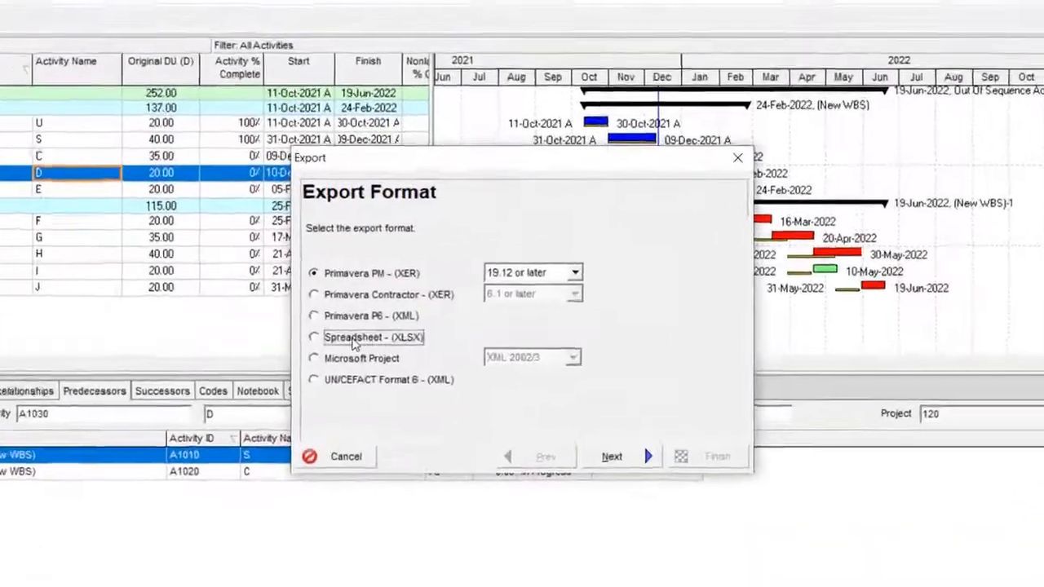
click(610, 457)
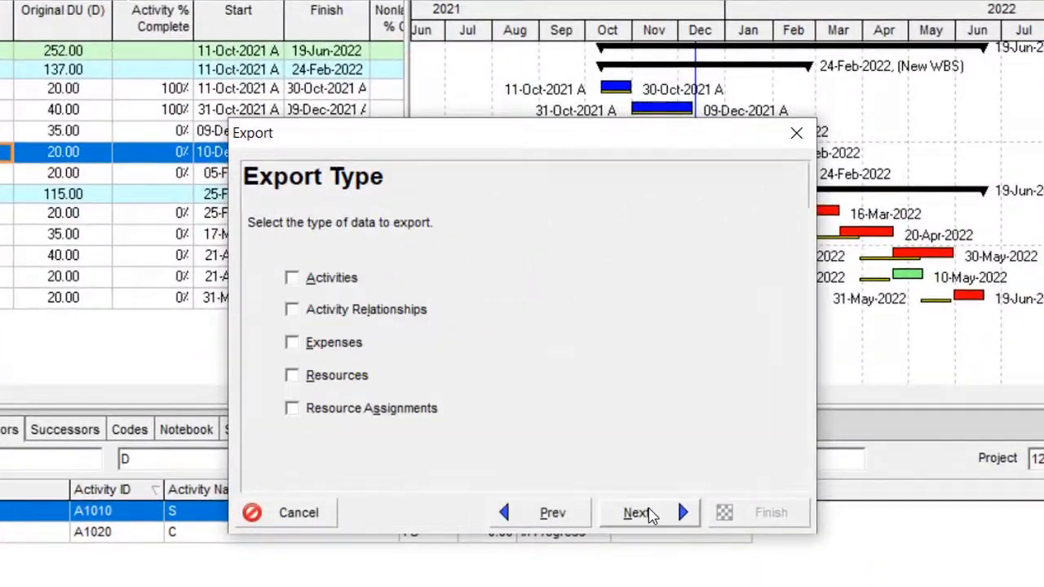
click(292, 310)
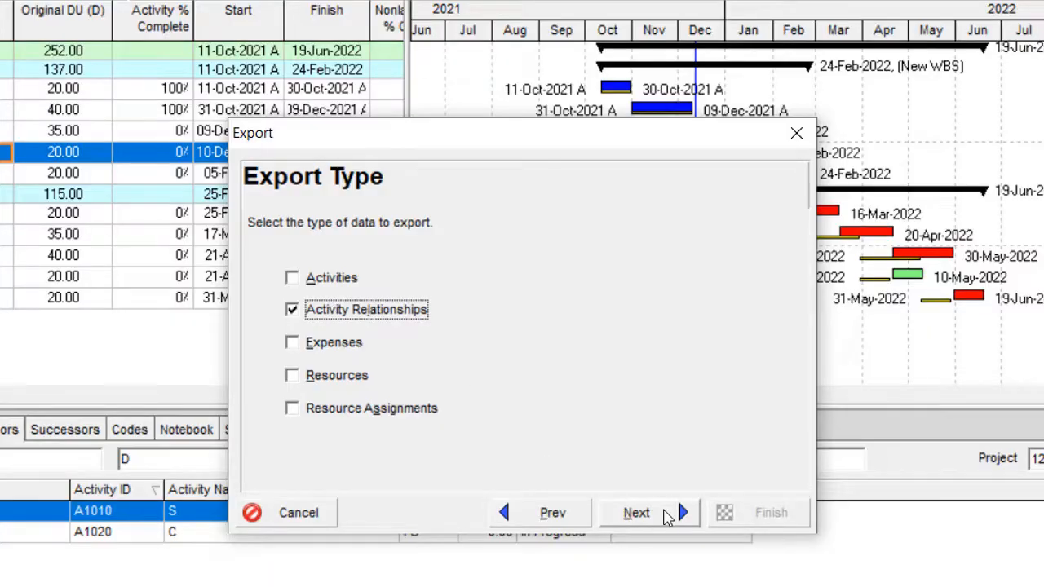
Advance through data and project steps and choose the Activity Import template
click(636, 512)
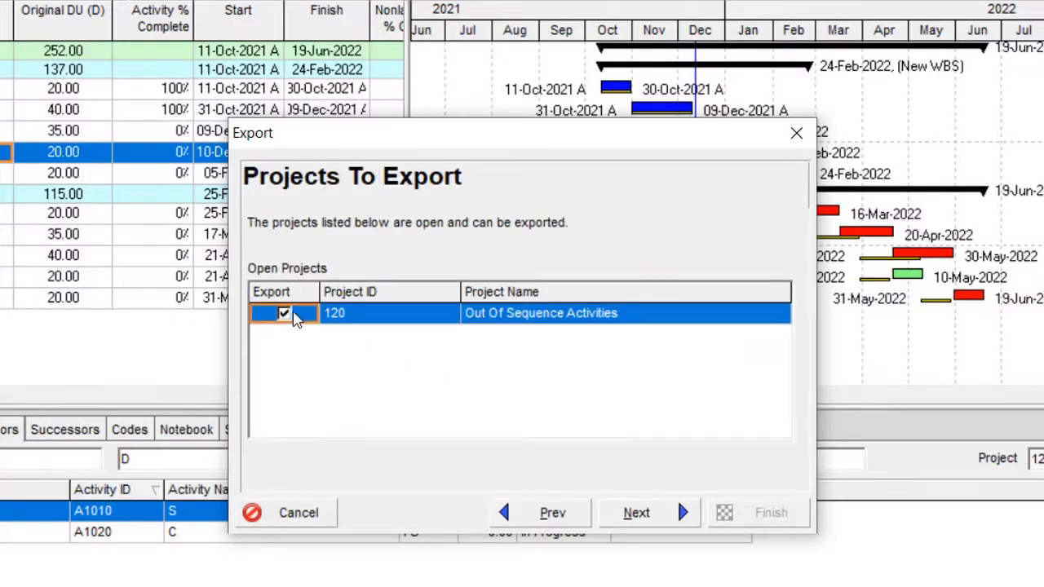
click(636, 512)
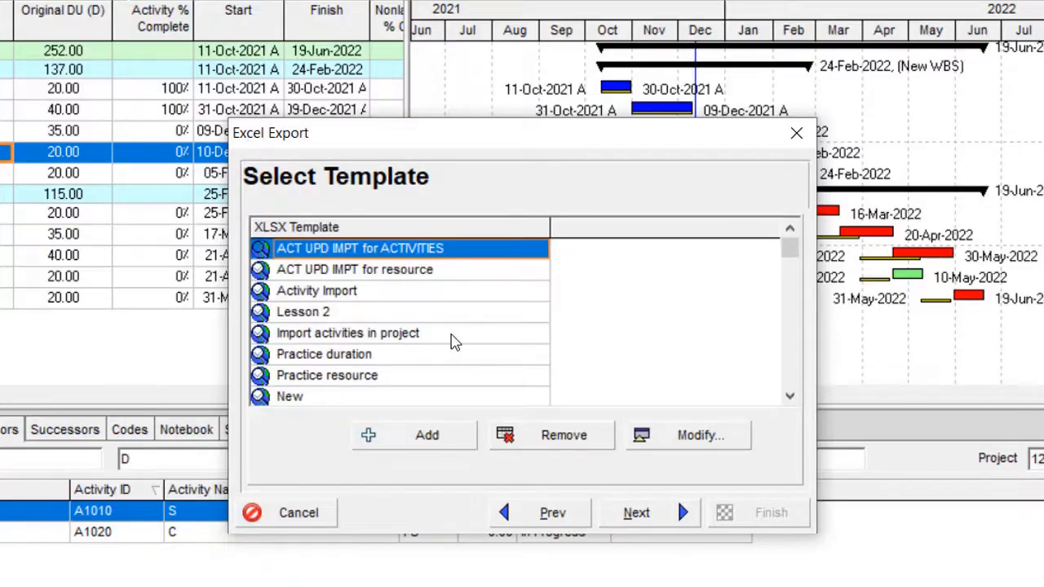
click(317, 291)
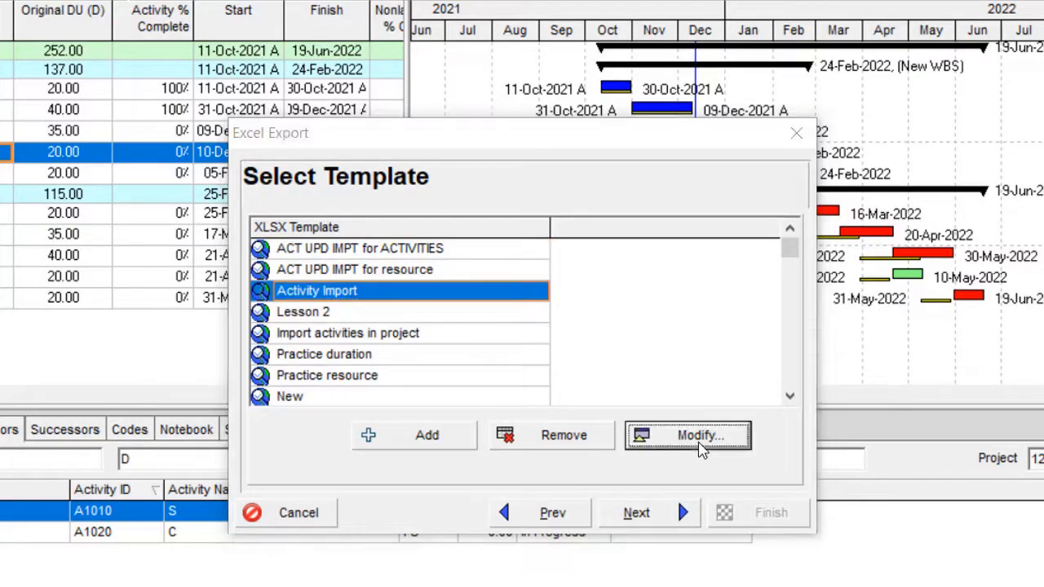
Review the template's columns, noting predecessor and successor activity ID and name fields
click(689, 434)
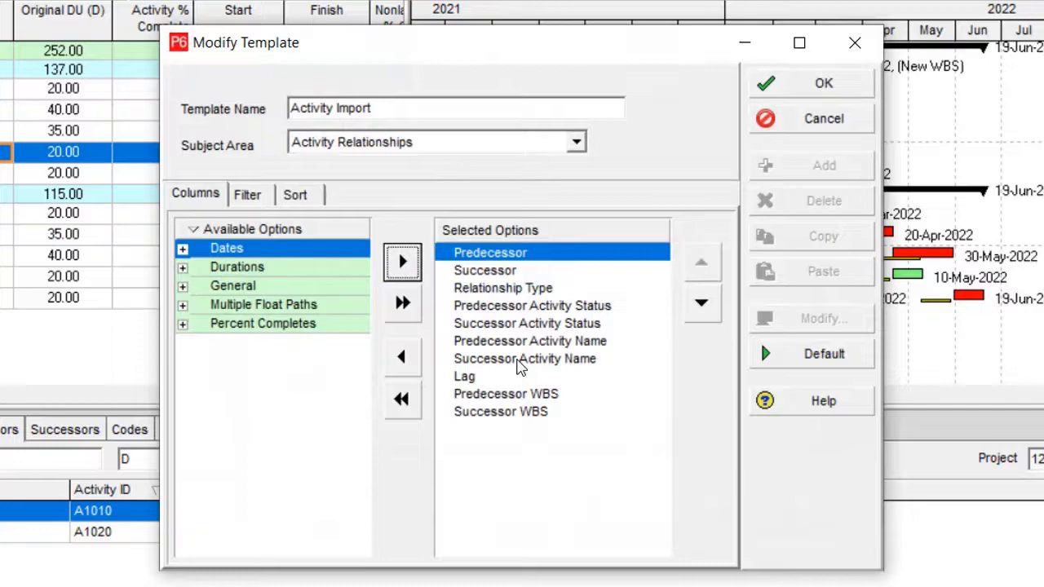
mouse_move(571, 281)
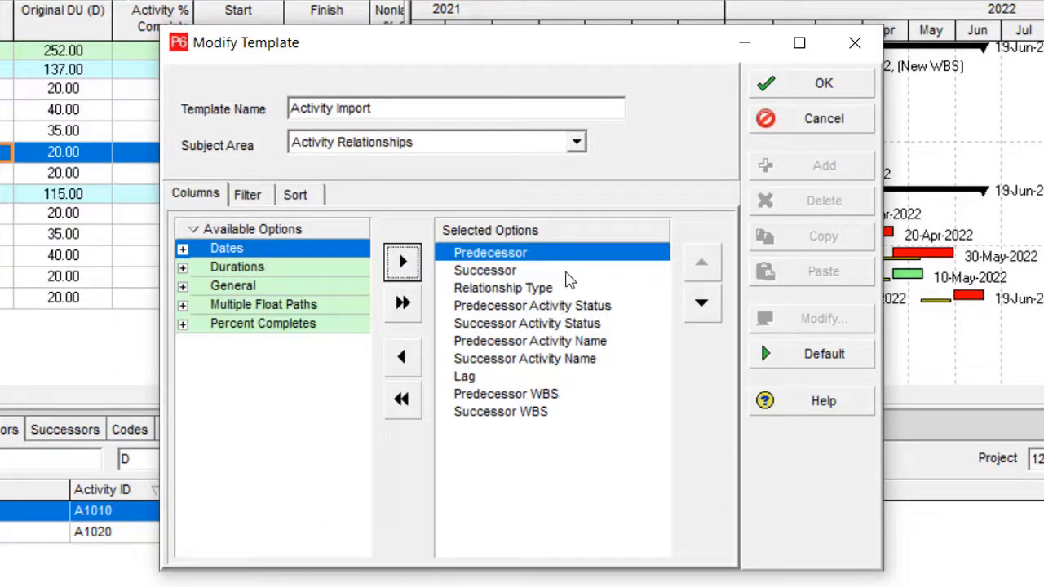
mouse_move(558, 270)
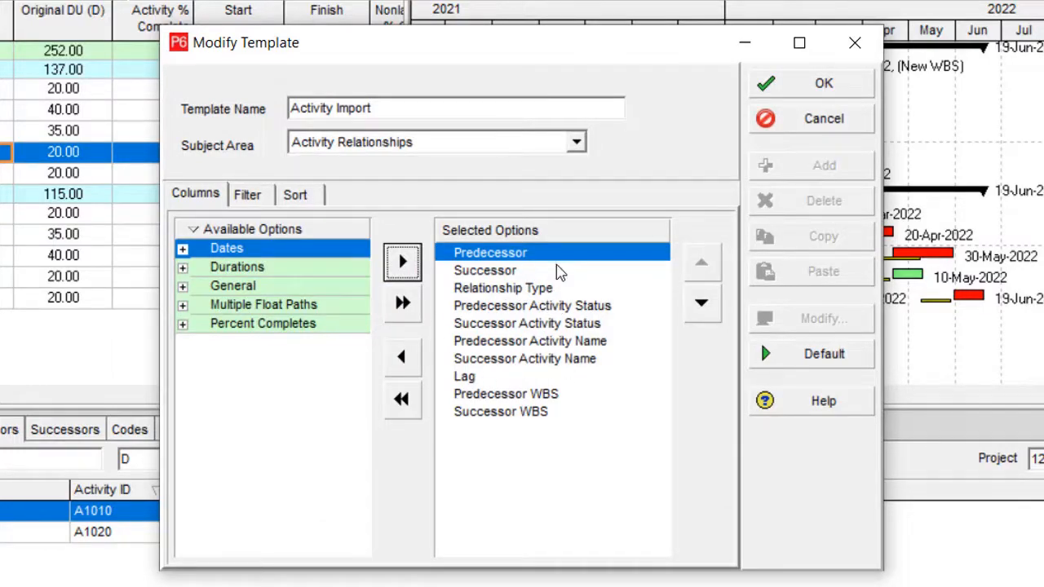
mouse_move(507, 399)
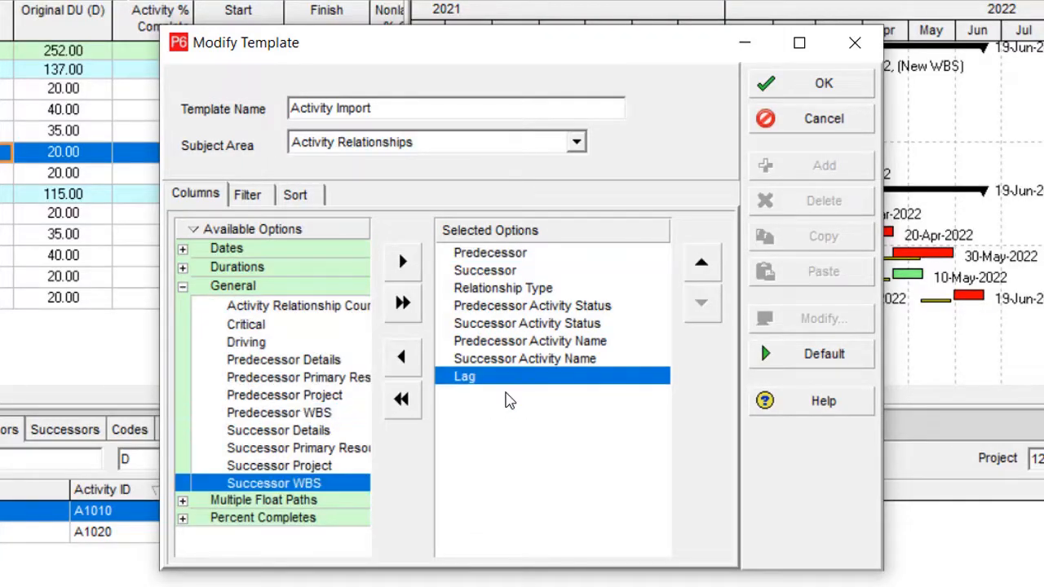
mouse_move(535, 363)
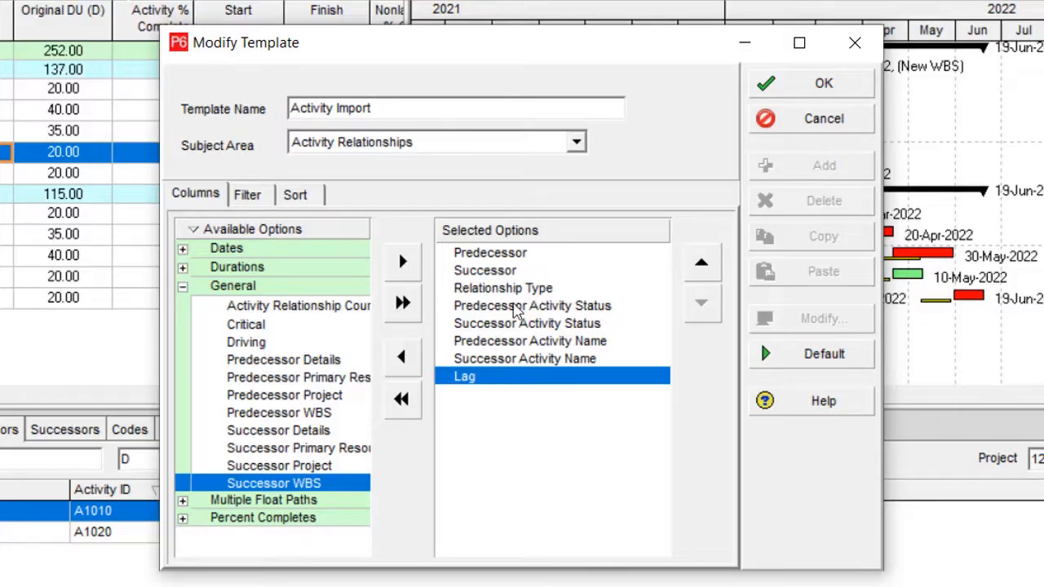
click(484, 271)
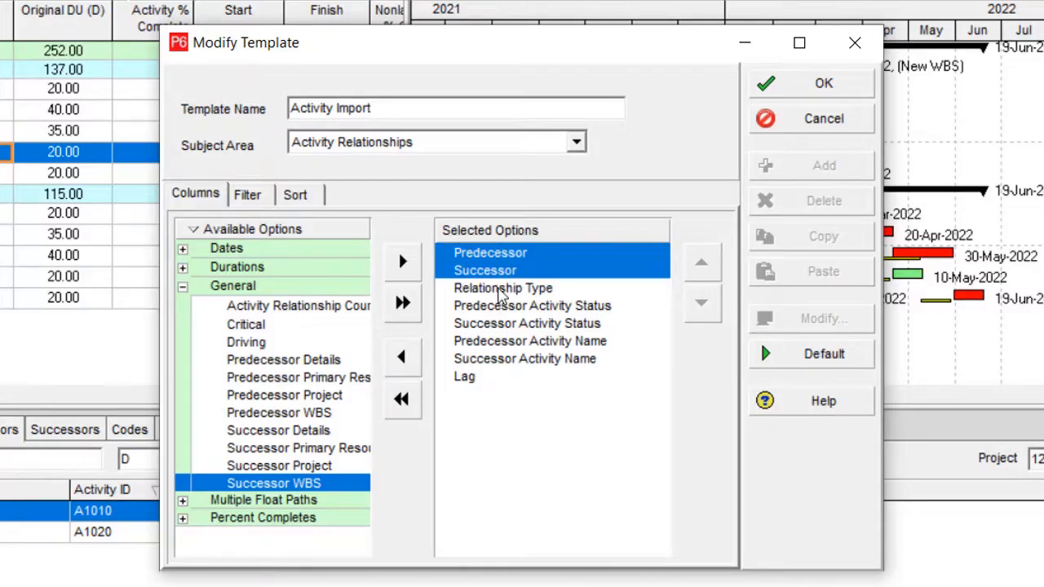
click(526, 359)
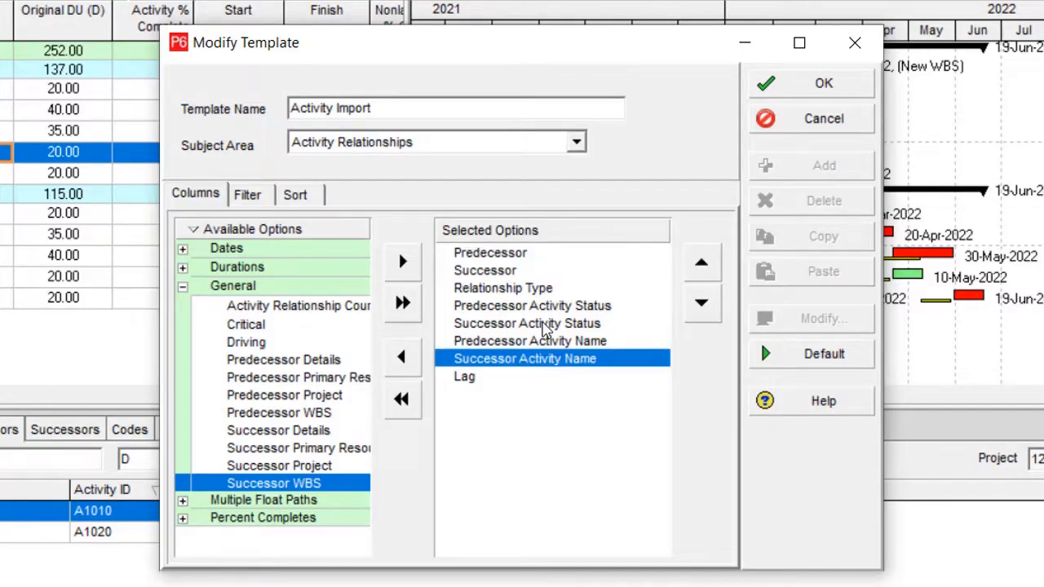
click(530, 341)
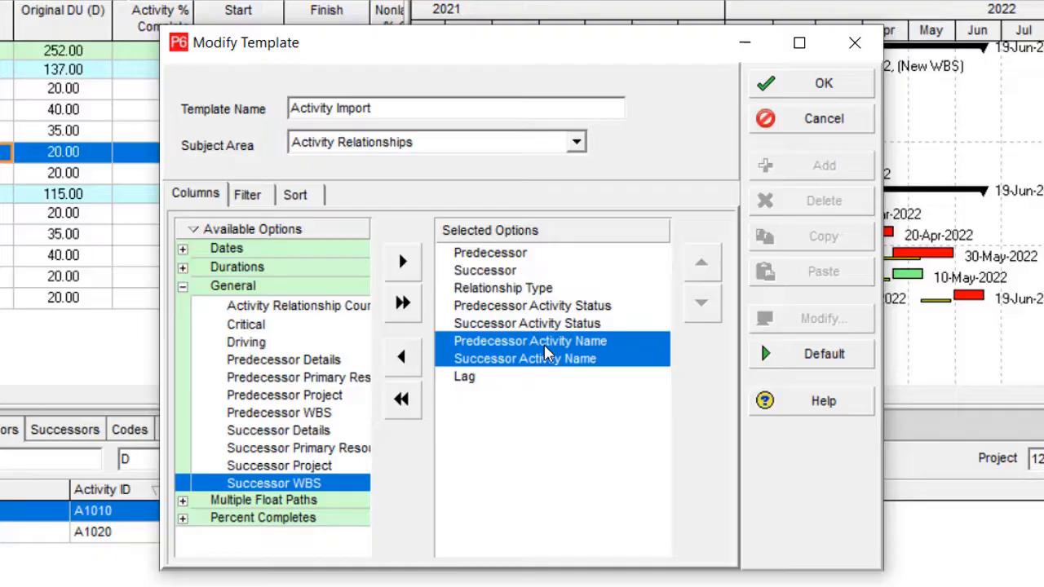
mouse_move(553, 358)
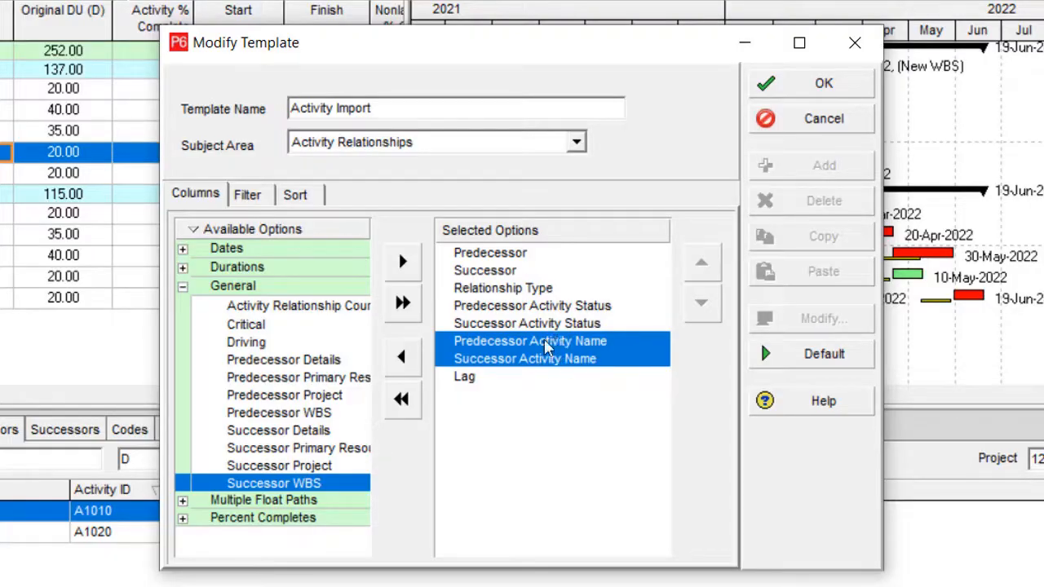
mouse_move(577, 329)
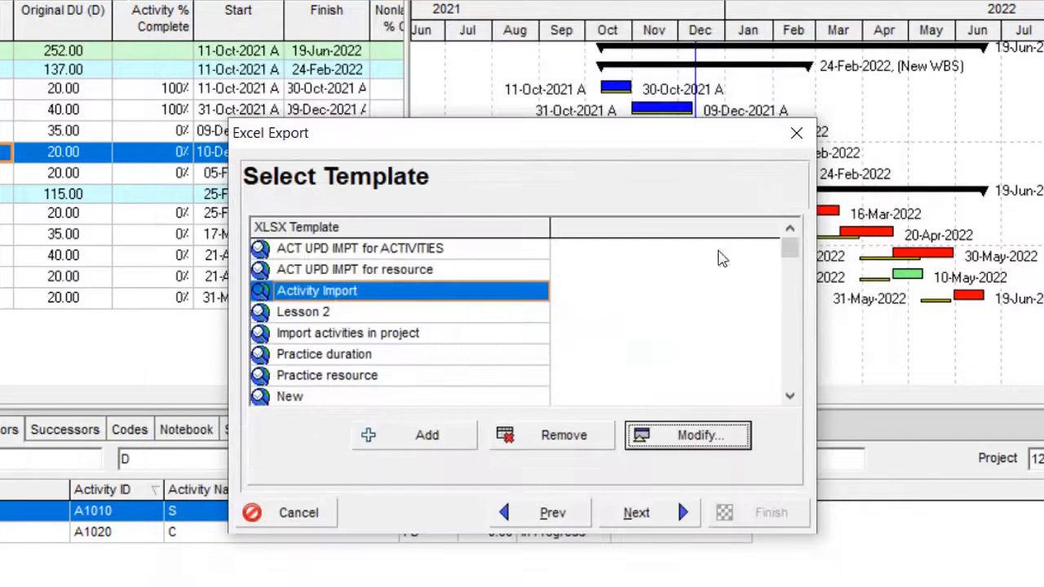
Check the template's Filter settings, close it and proceed to the export file step
click(687, 434)
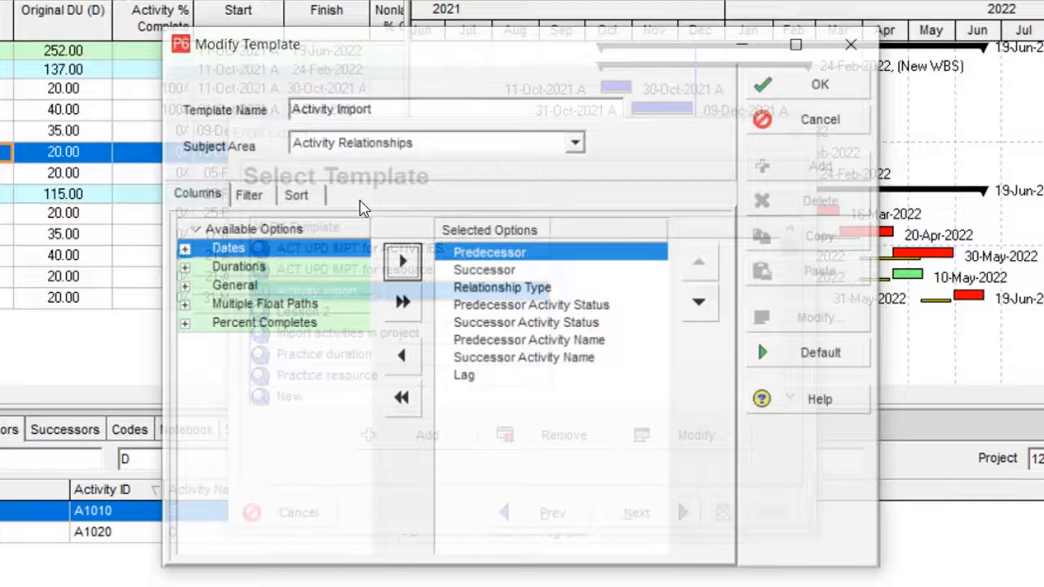
click(248, 196)
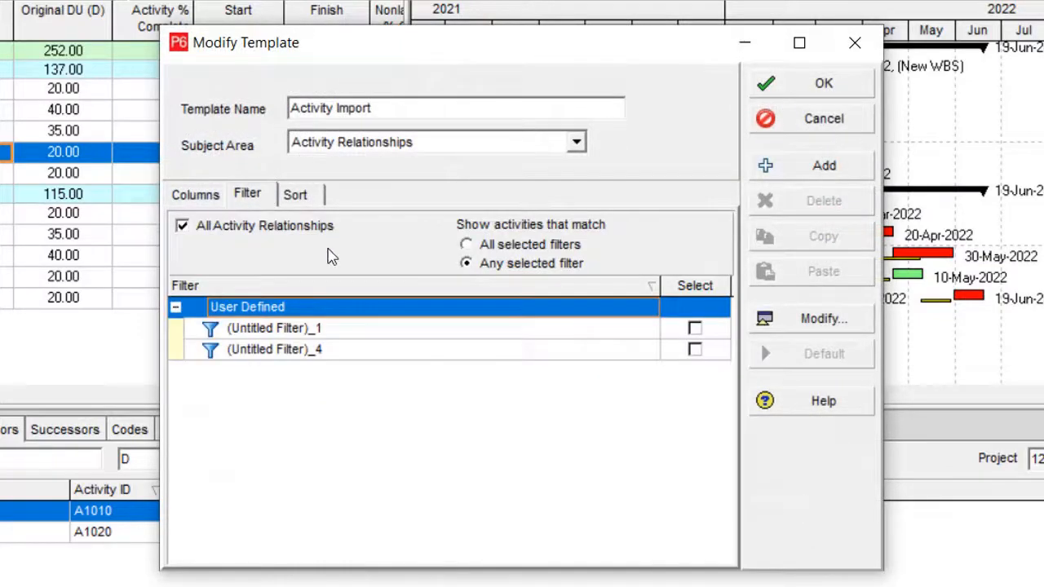
click(296, 195)
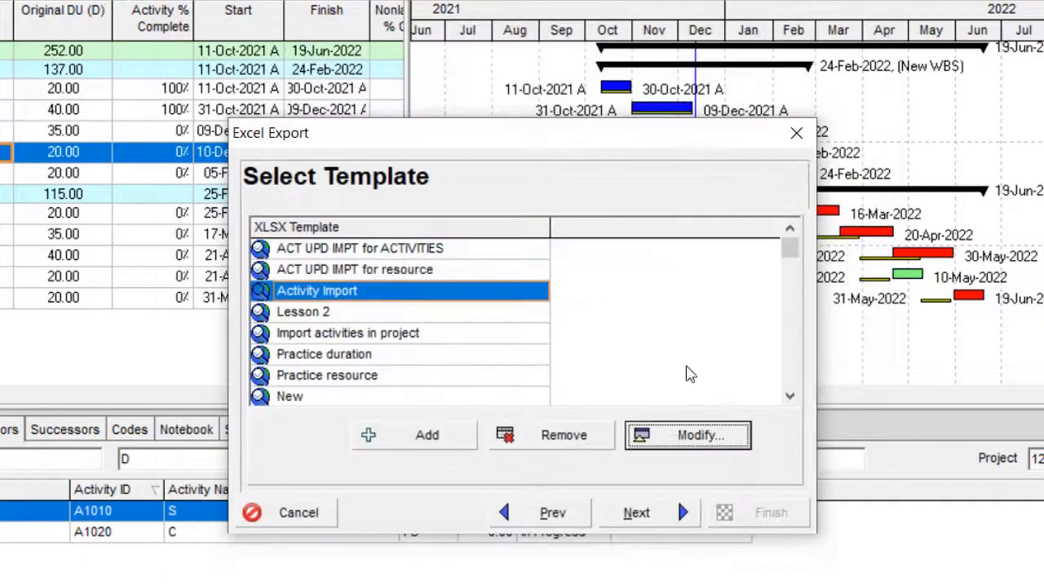
click(636, 512)
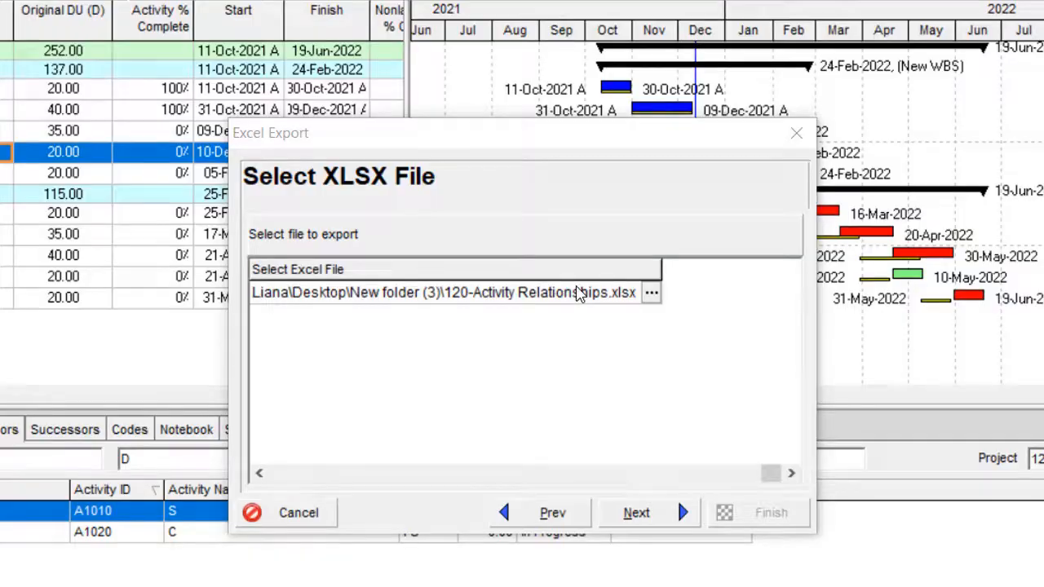
Save the export as 120-Activity Relationships.xlsx and finish the wizard
click(651, 292)
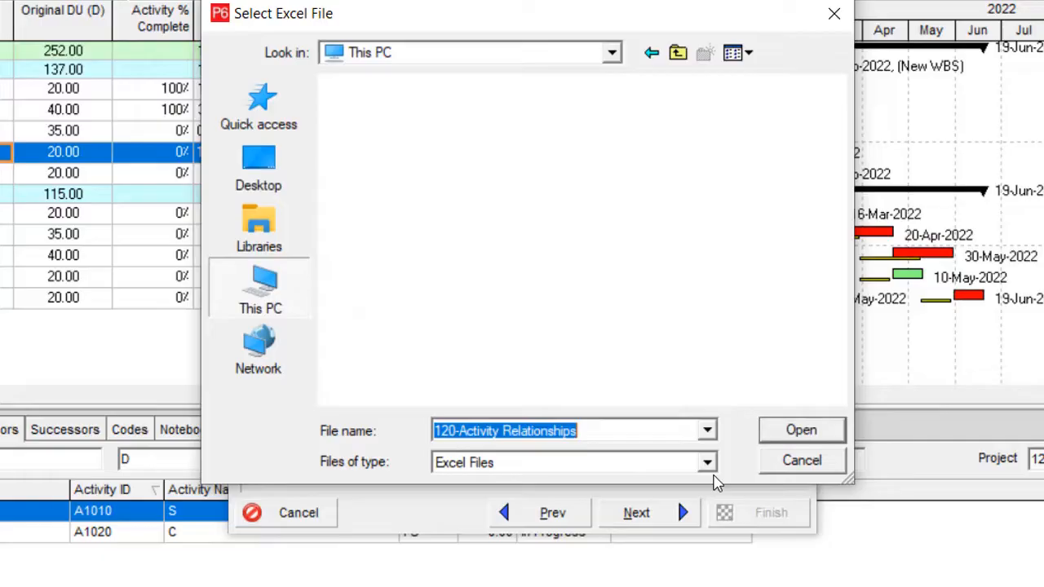
click(799, 430)
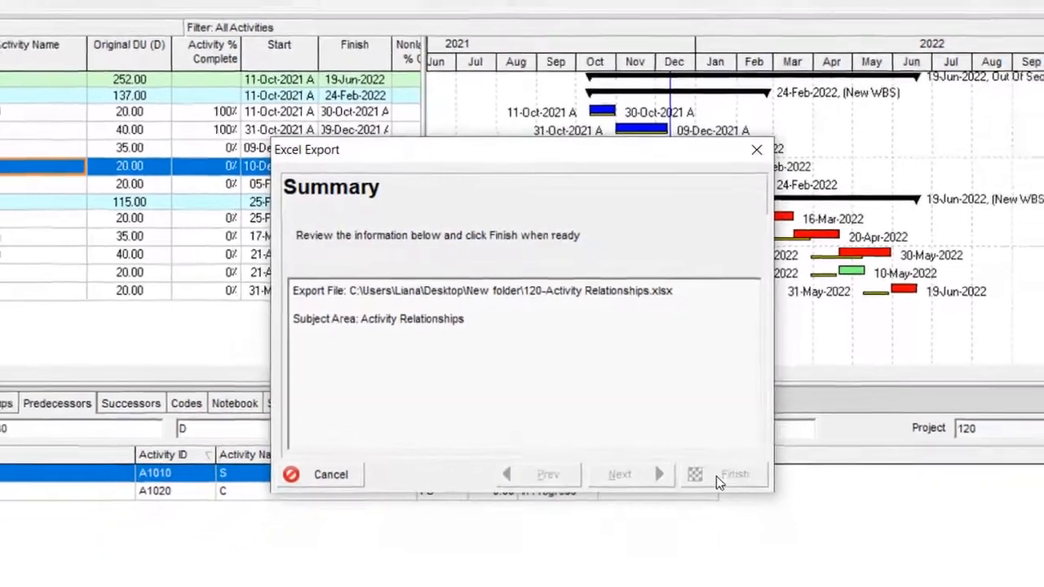
click(735, 473)
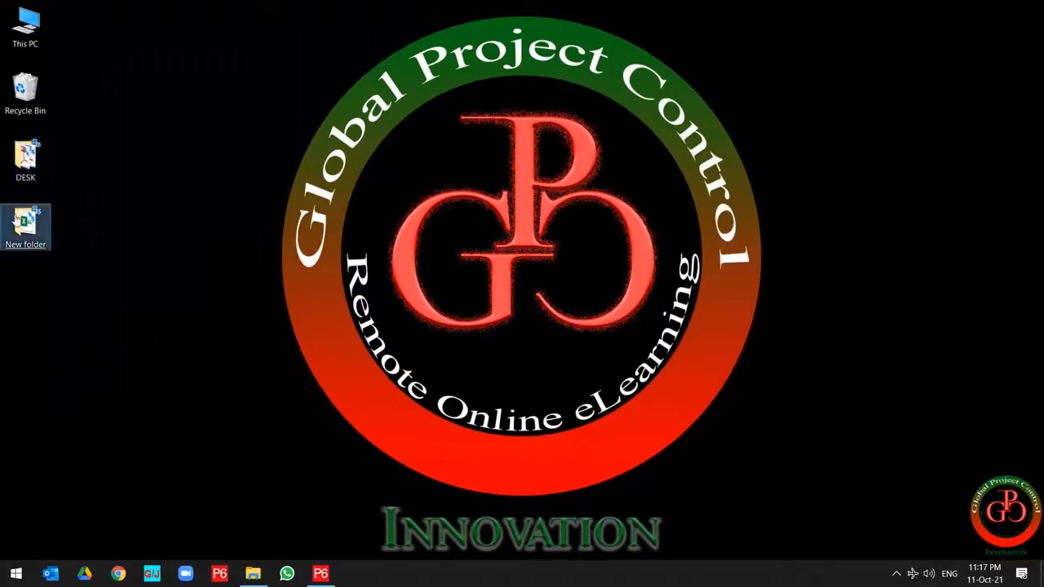
Open 120-Activity Relationships.xlsx from the desktop's New folder and maximize Excel
double_click(26, 229)
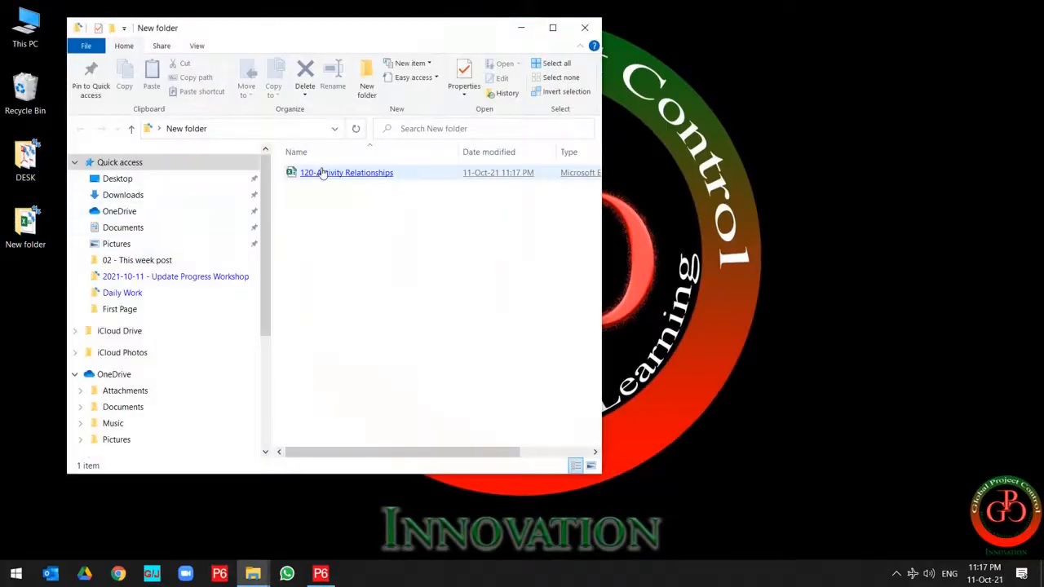
double_click(346, 173)
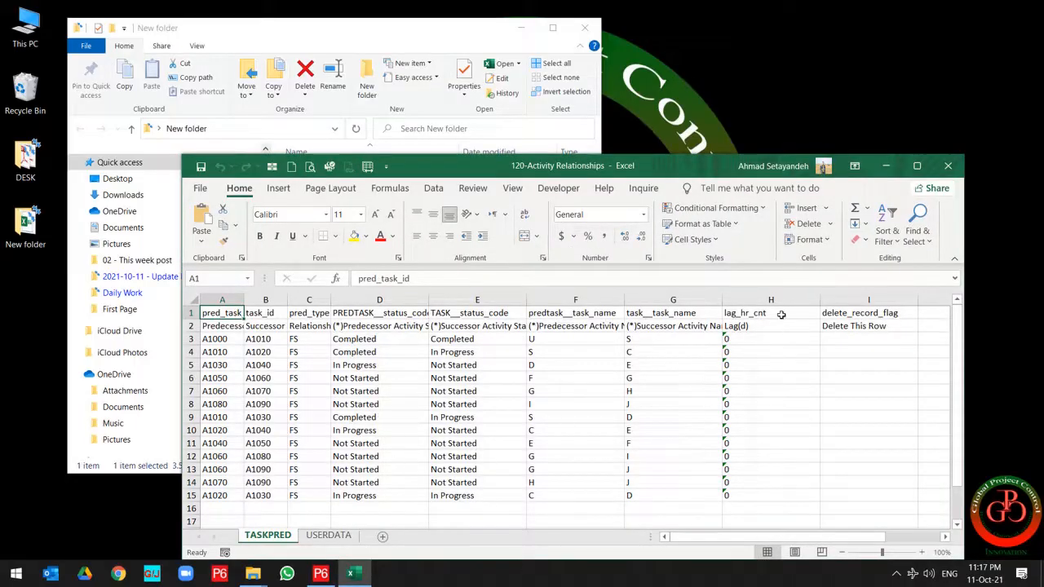
click(917, 166)
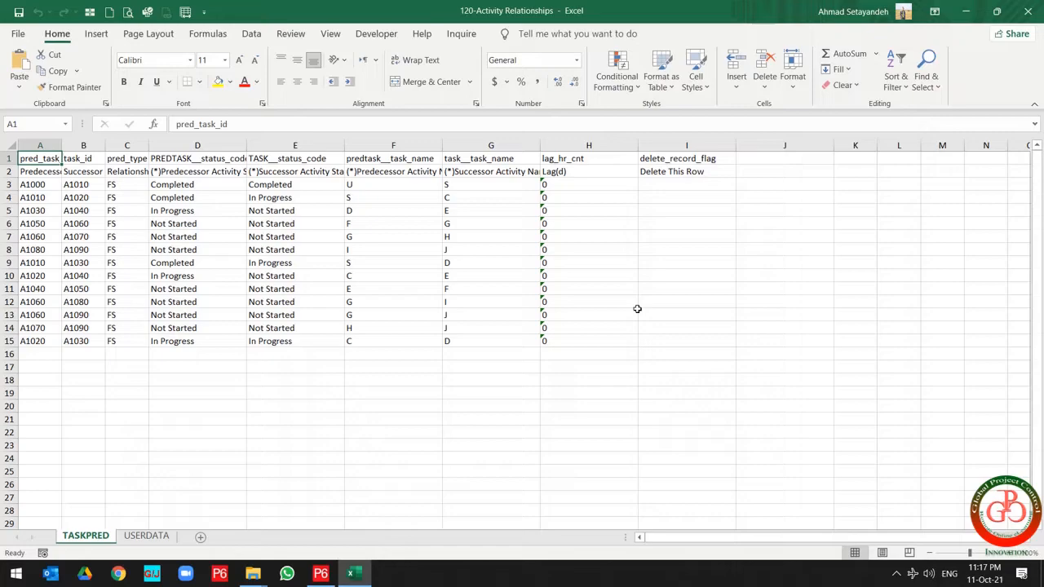
mouse_move(203, 297)
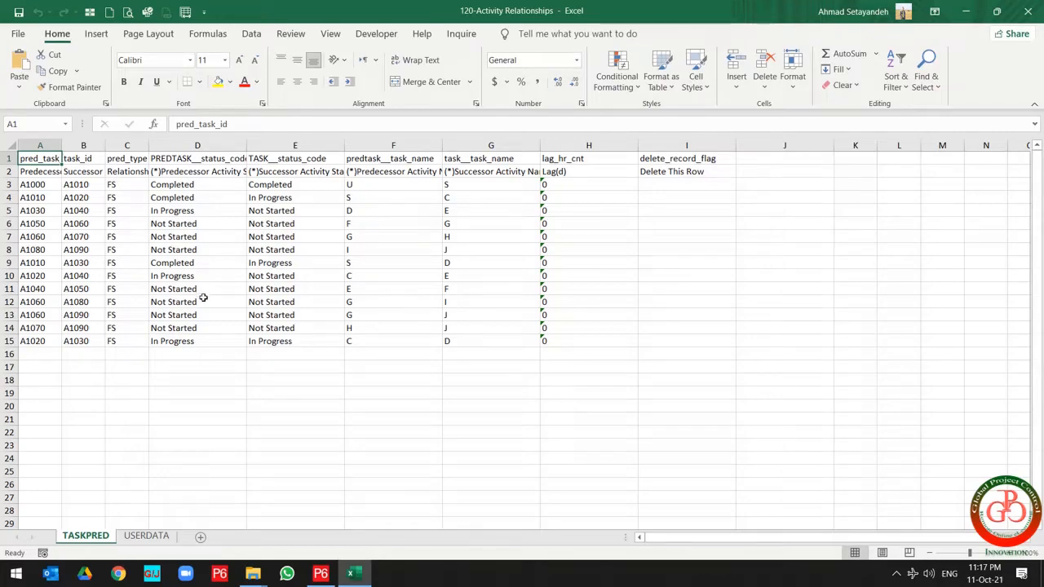
mouse_move(205, 302)
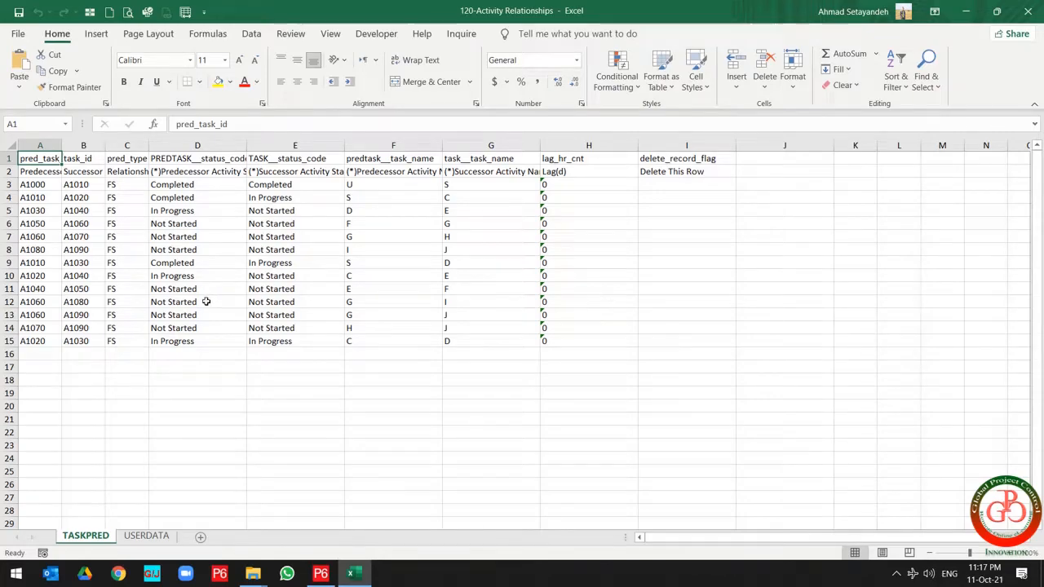
key(alt+tab)
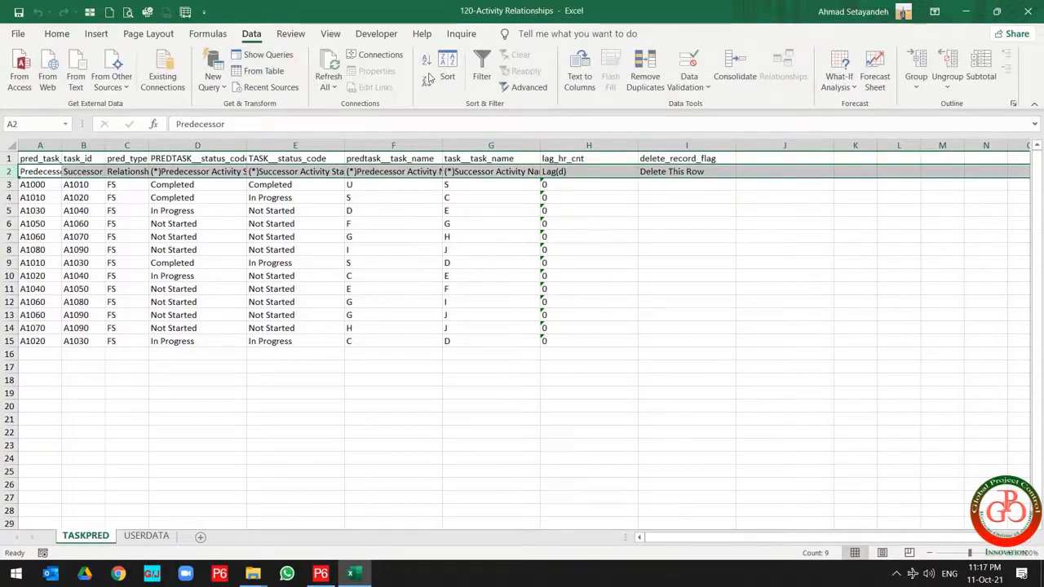
Add Data filters to the header row and filter by successor activity name
click(482, 69)
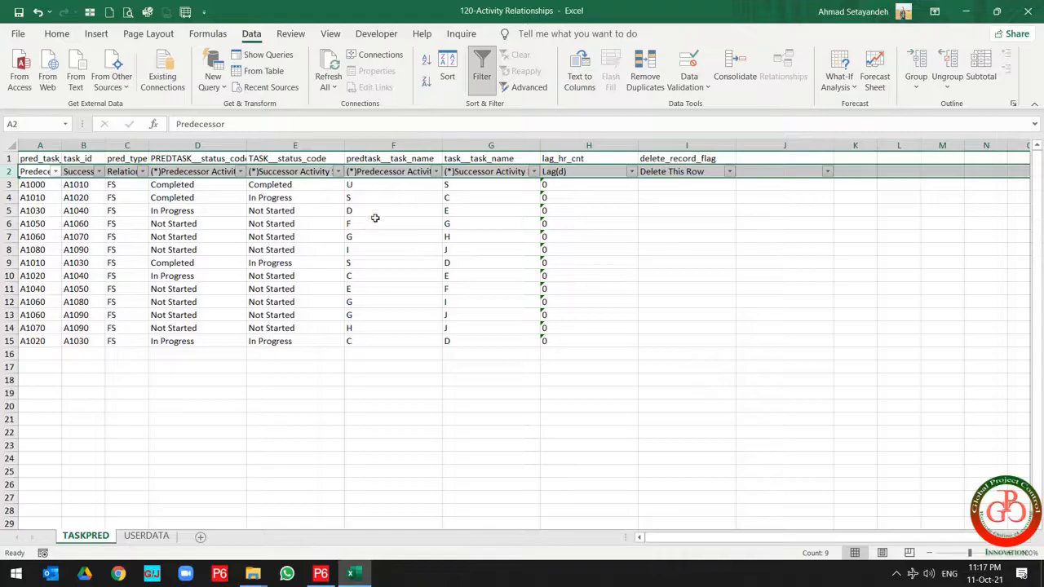
click(393, 211)
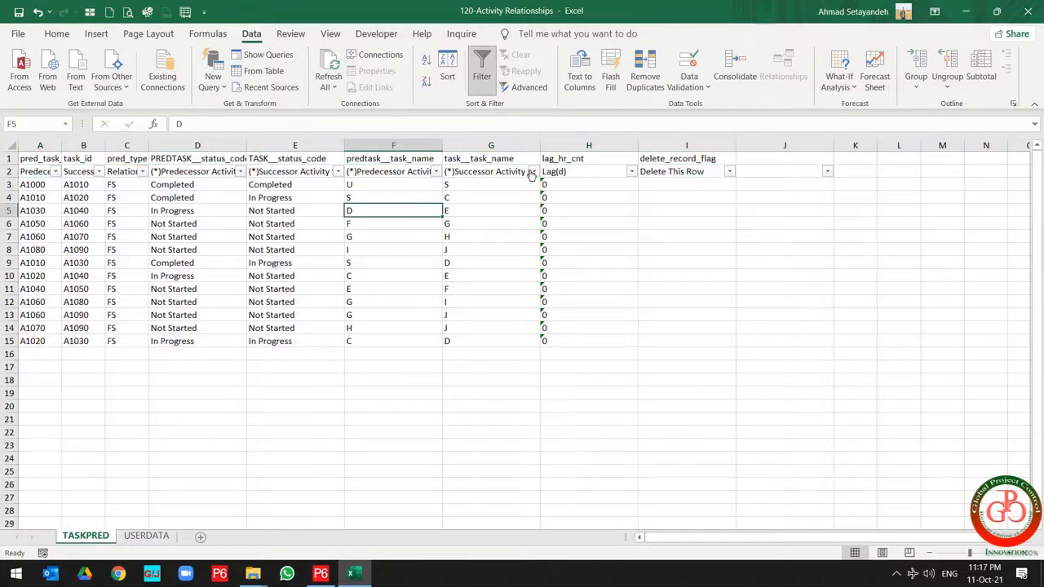
click(531, 171)
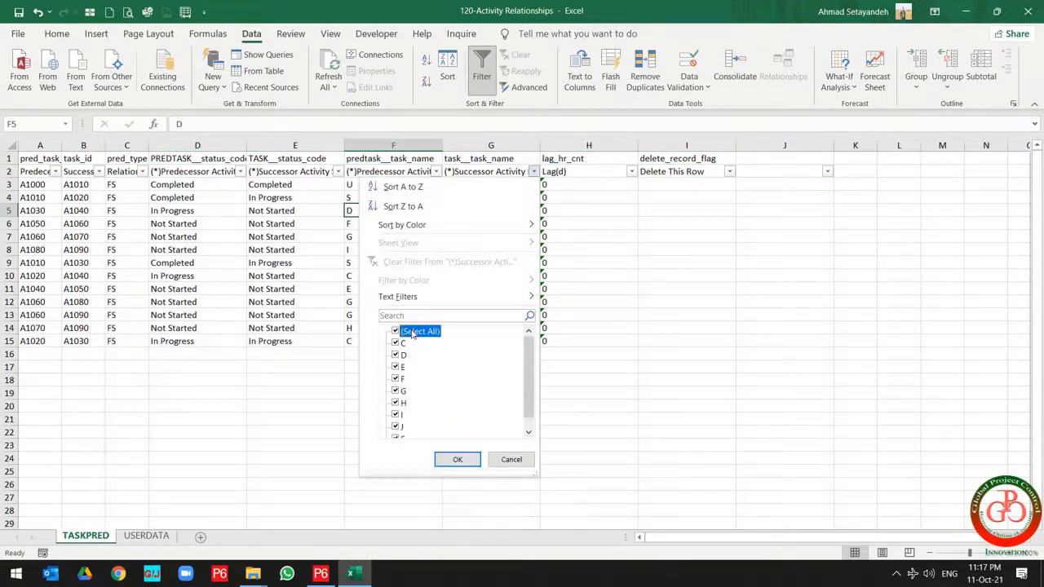
click(457, 460)
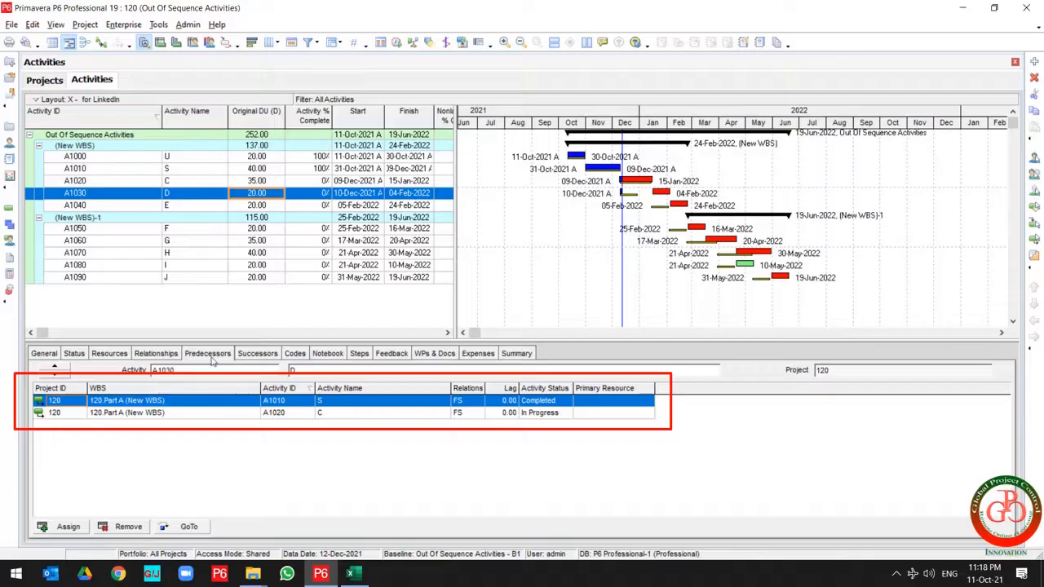
mouse_move(188, 196)
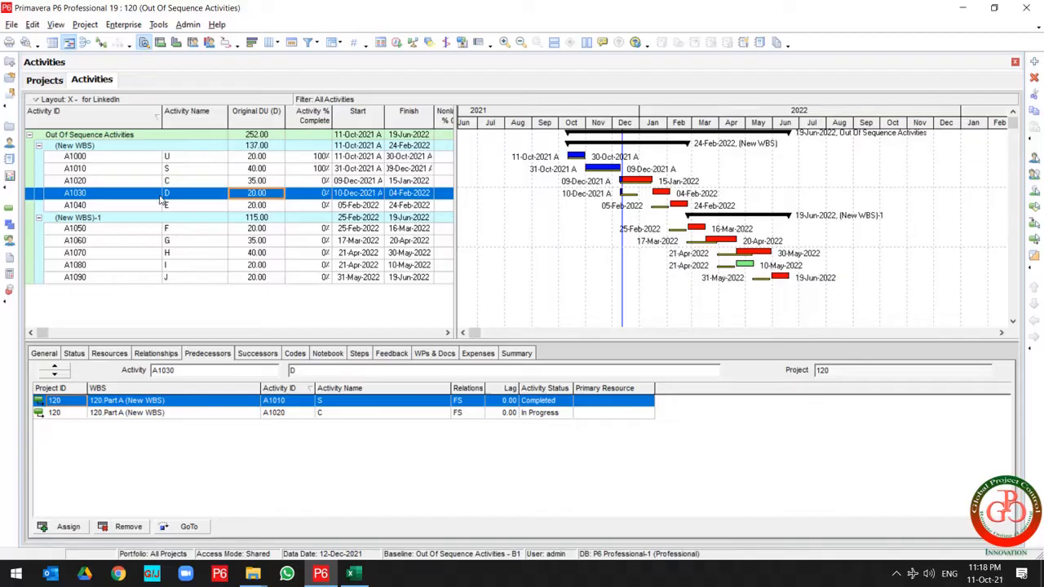
mouse_move(346, 418)
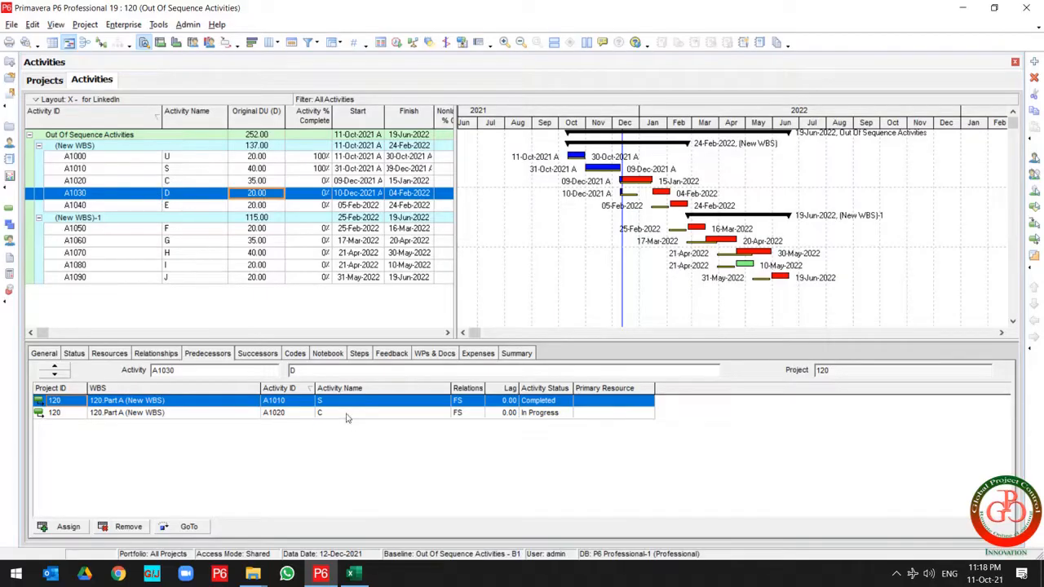
mouse_move(325, 419)
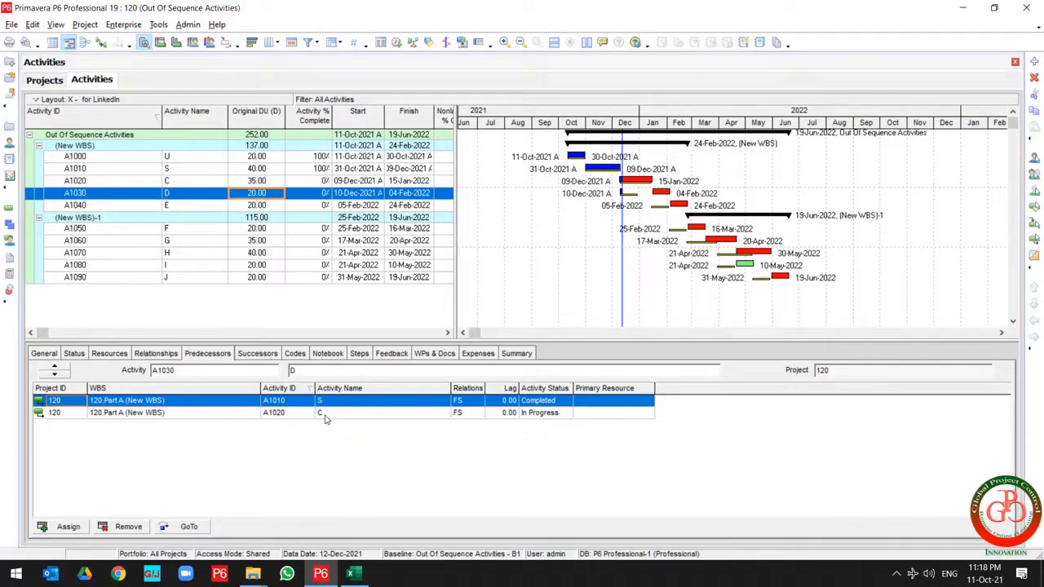
Confirm A1030's FS predecessors A1010 and A1020 in P6 match the filtered Excel rows
click(353, 574)
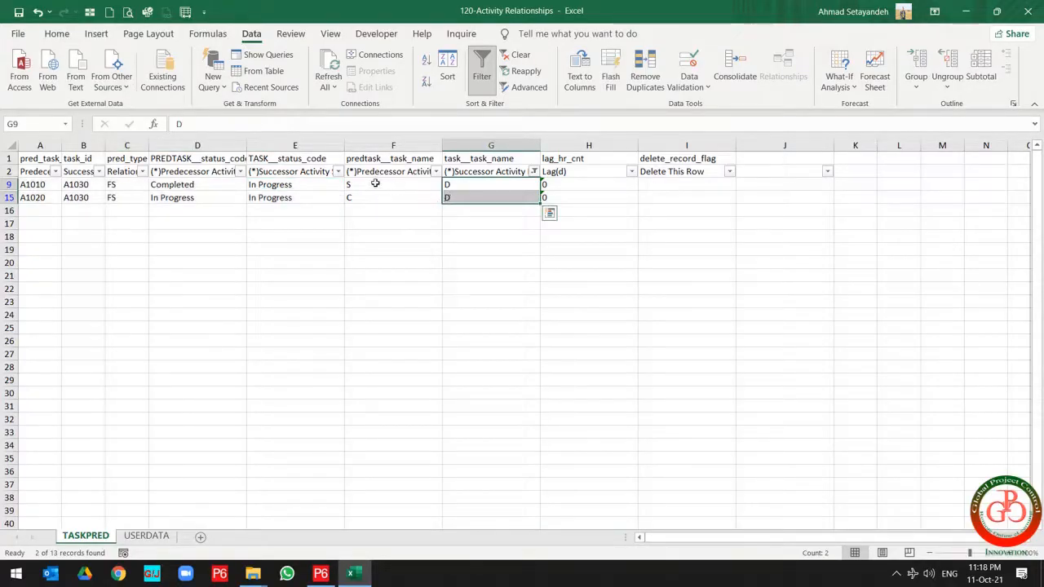
click(393, 183)
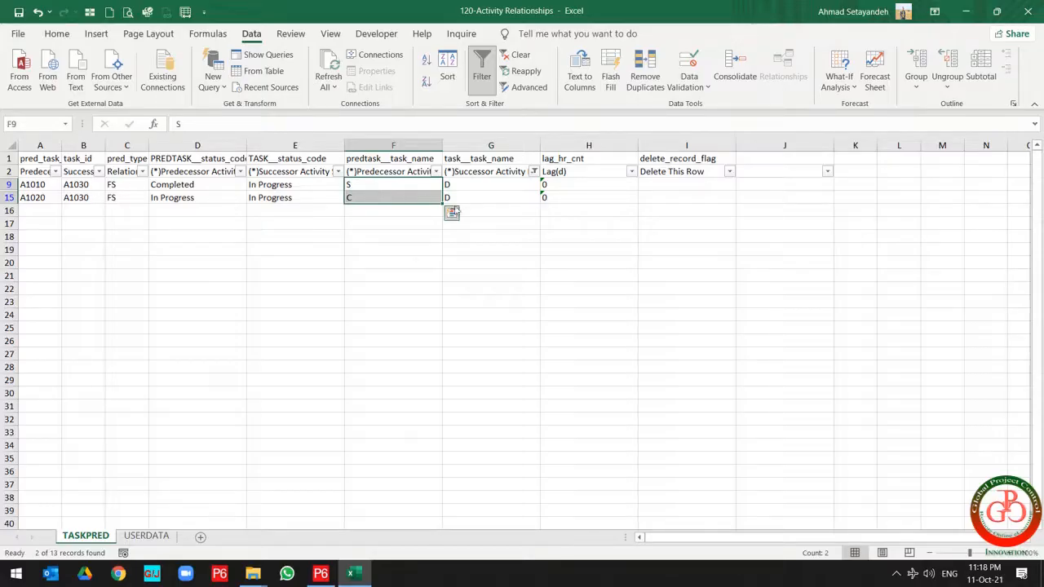
mouse_move(466, 196)
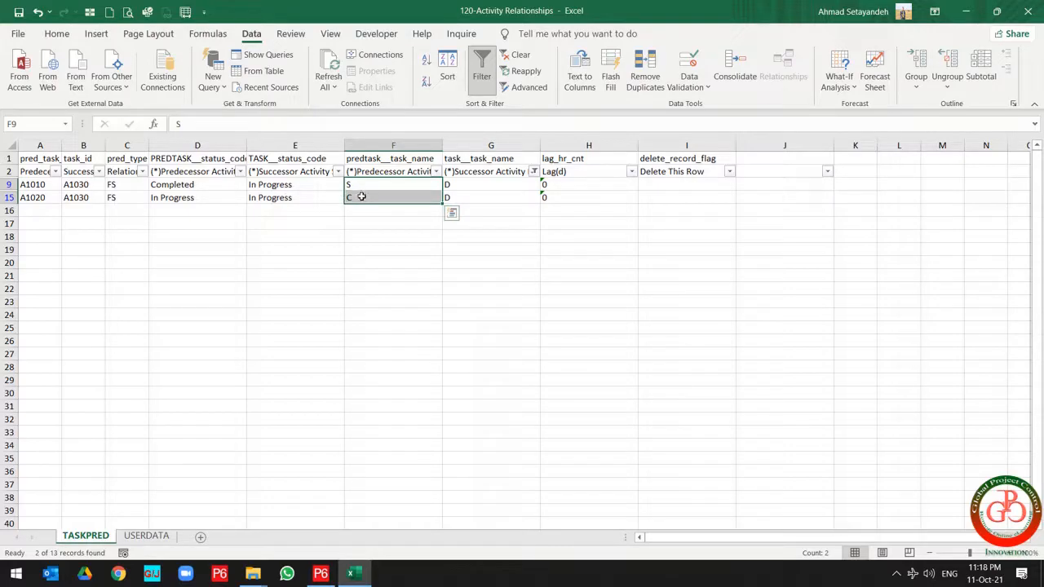
click(320, 574)
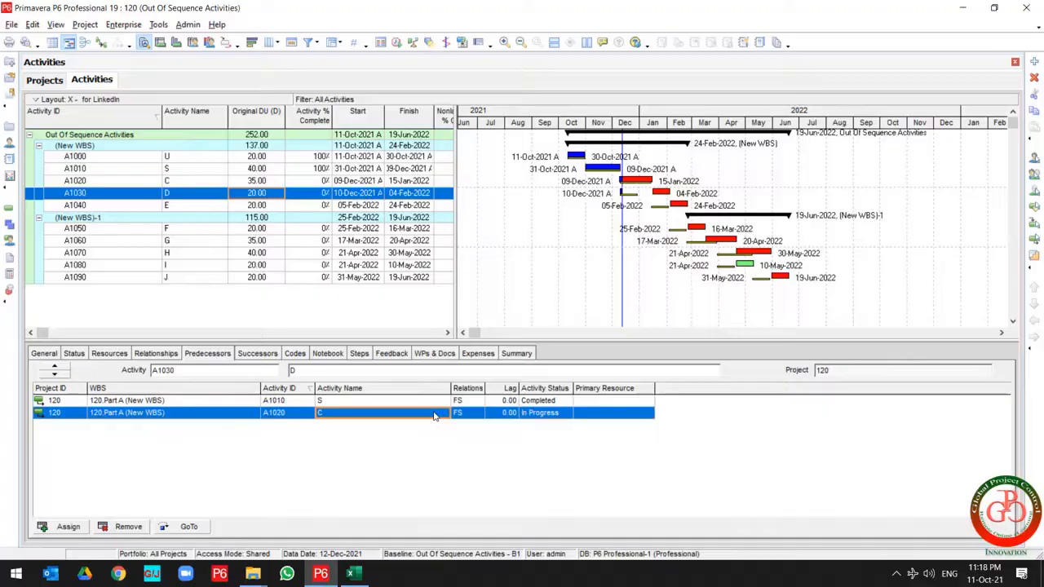
click(352, 575)
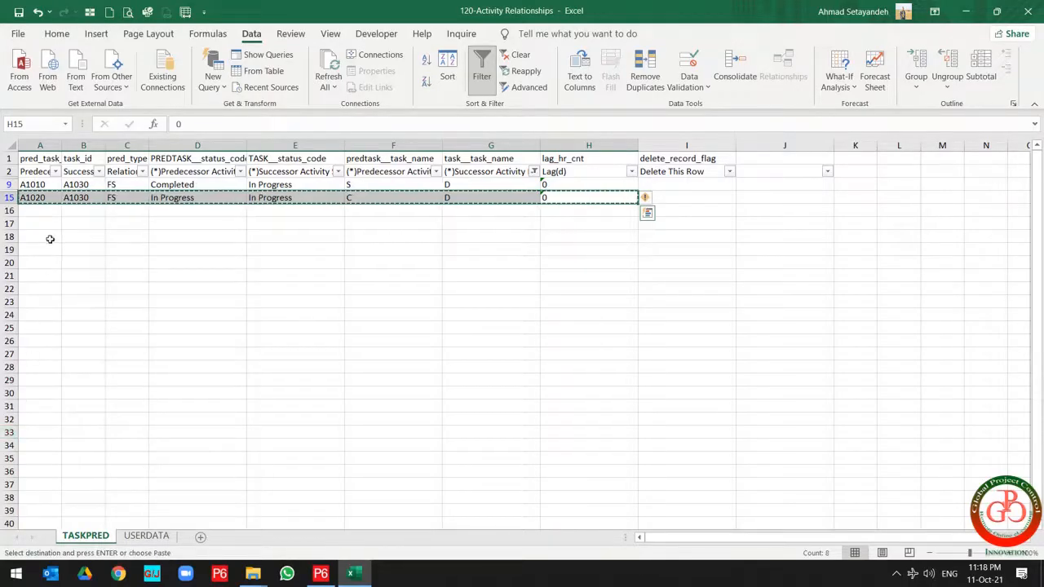
Paste row 15 into row 16 as an SS A1020–A1030 link and flag row 15 with d for deletion
click(39, 210)
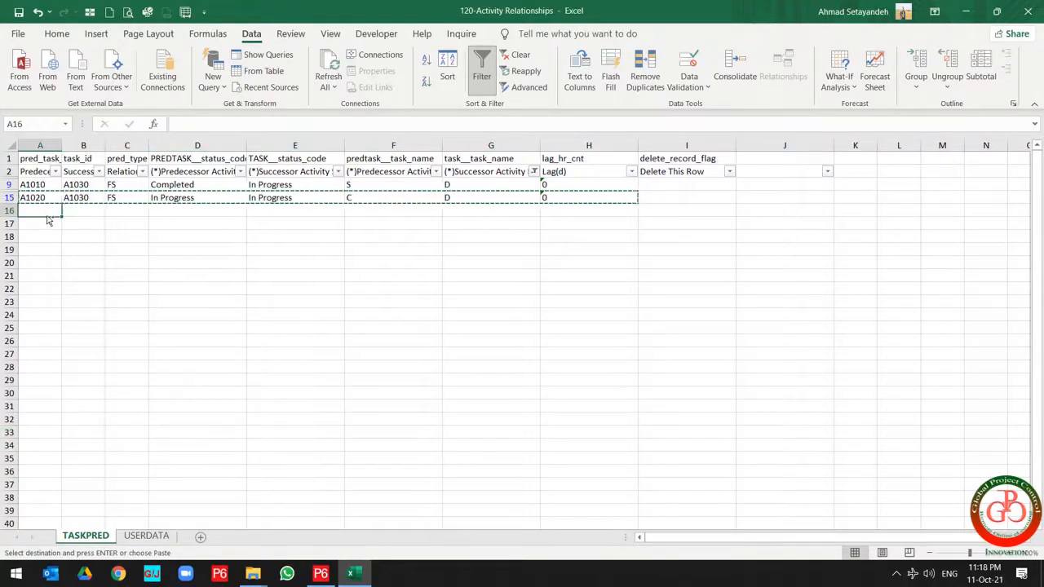
key(ctrl+v)
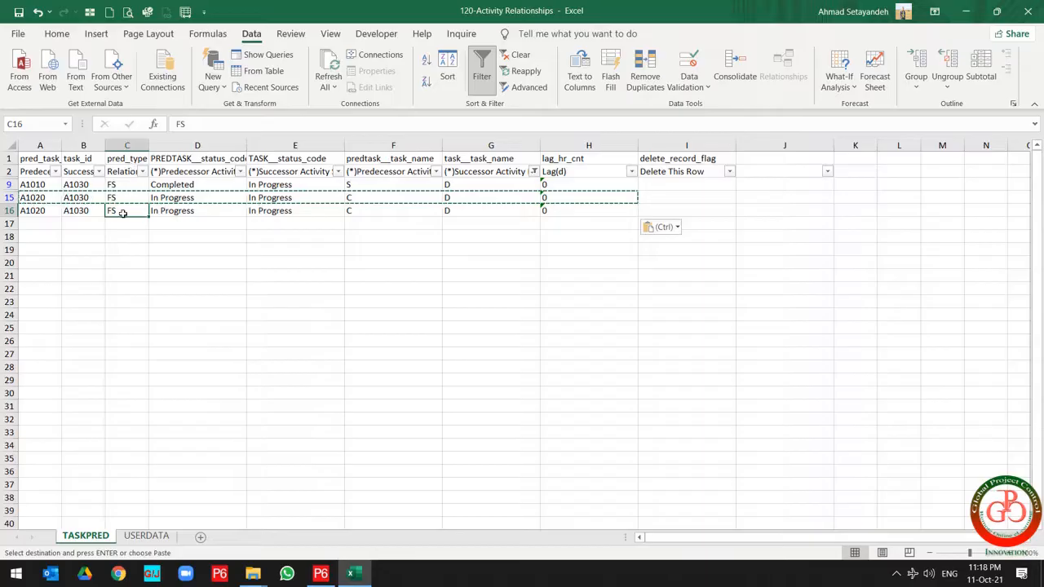
text(S)
click(687, 197)
text(d)
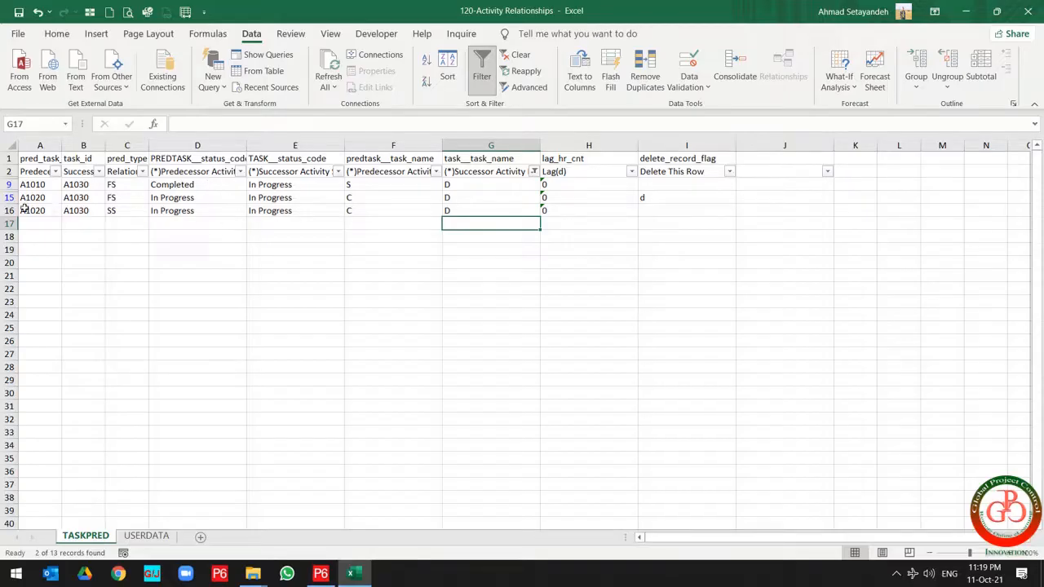
click(40, 211)
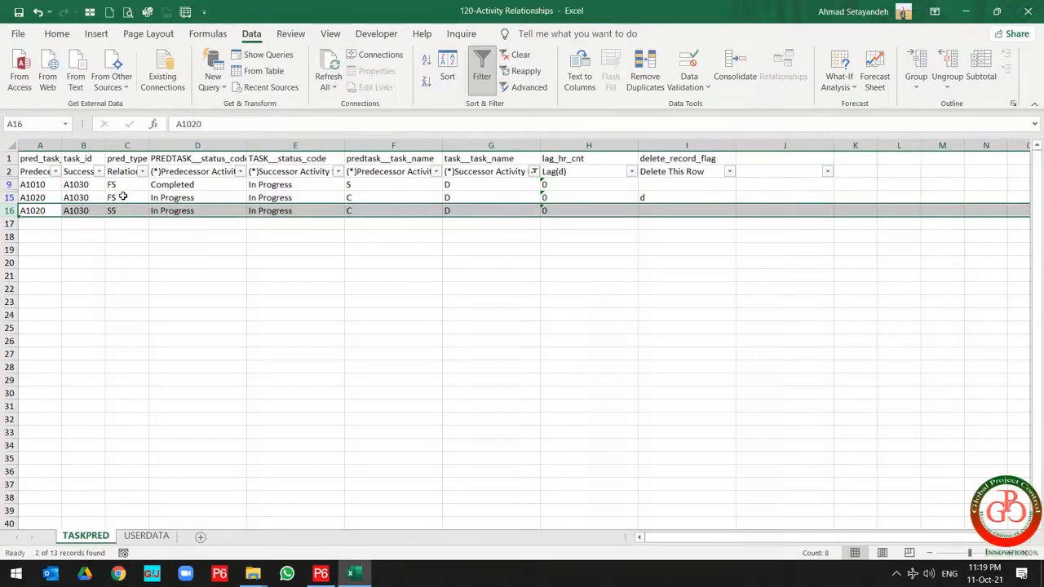
click(128, 197)
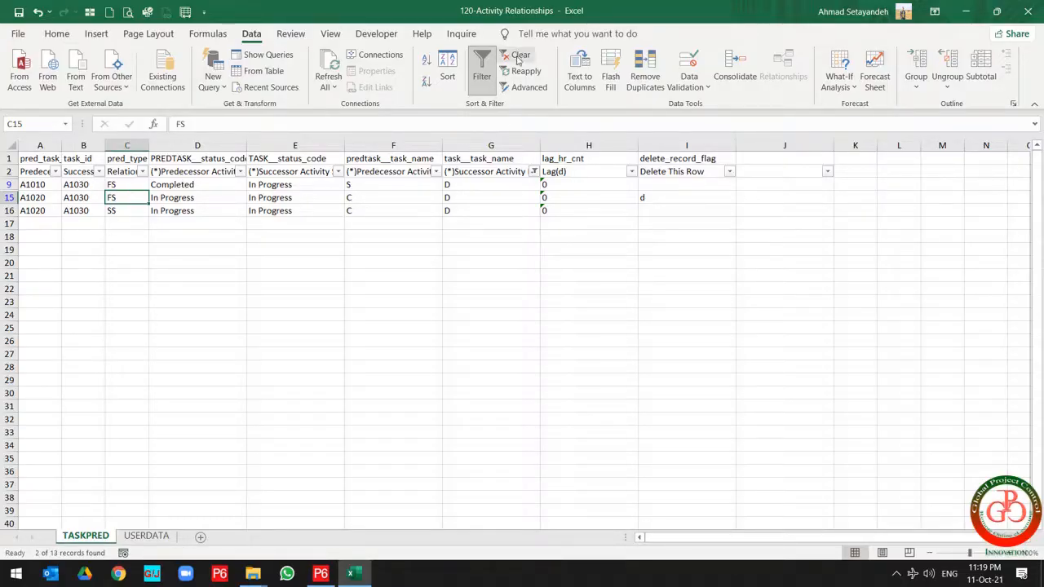
Clear the filter to show all relationship rows and save the workbook
click(519, 62)
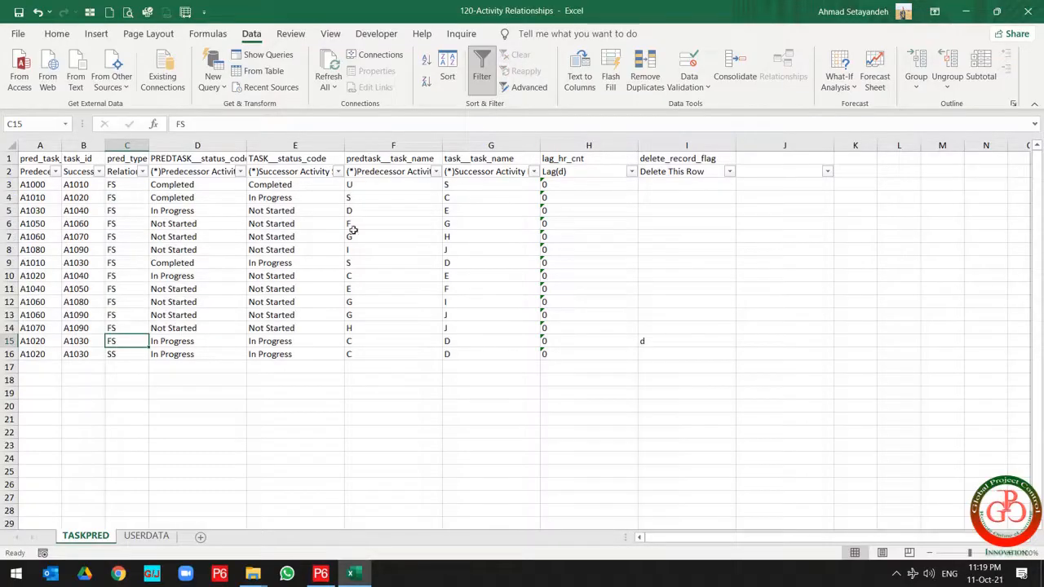
click(293, 236)
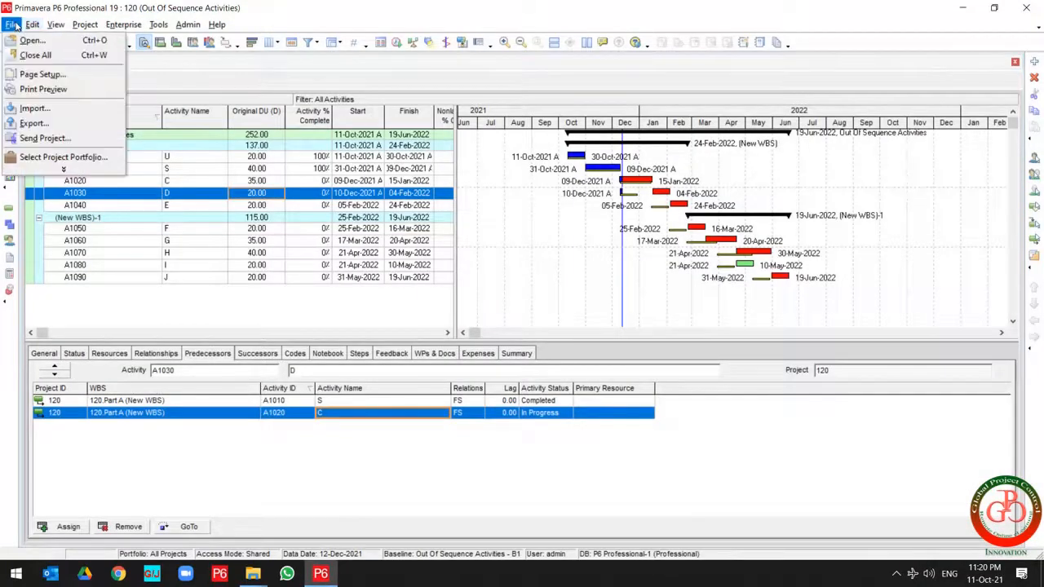
mouse_move(35, 124)
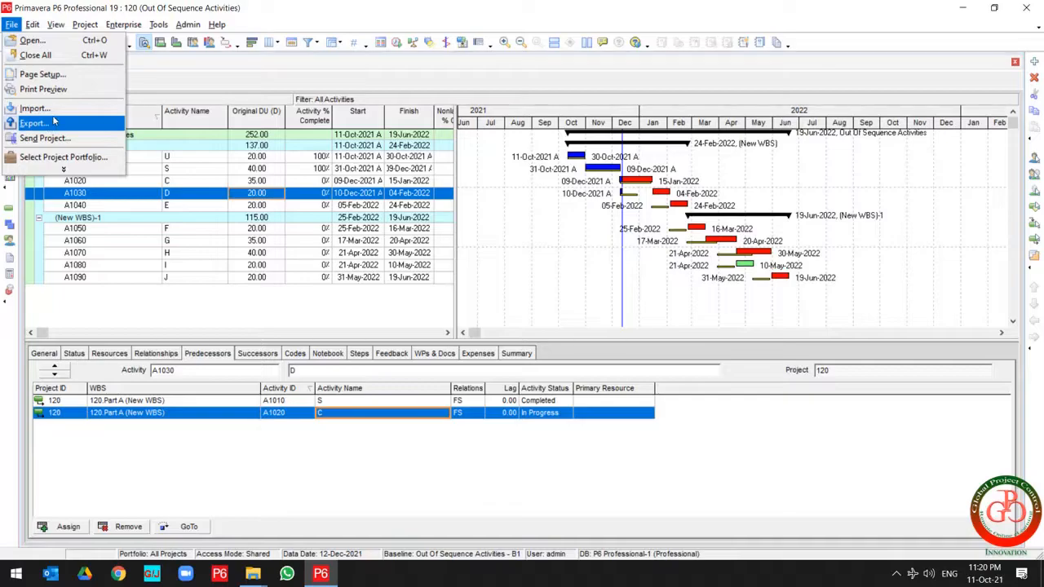
Start a Spreadsheet (XLSX) import and select the 120-Activity Relationships.xlsx workbook
click(34, 107)
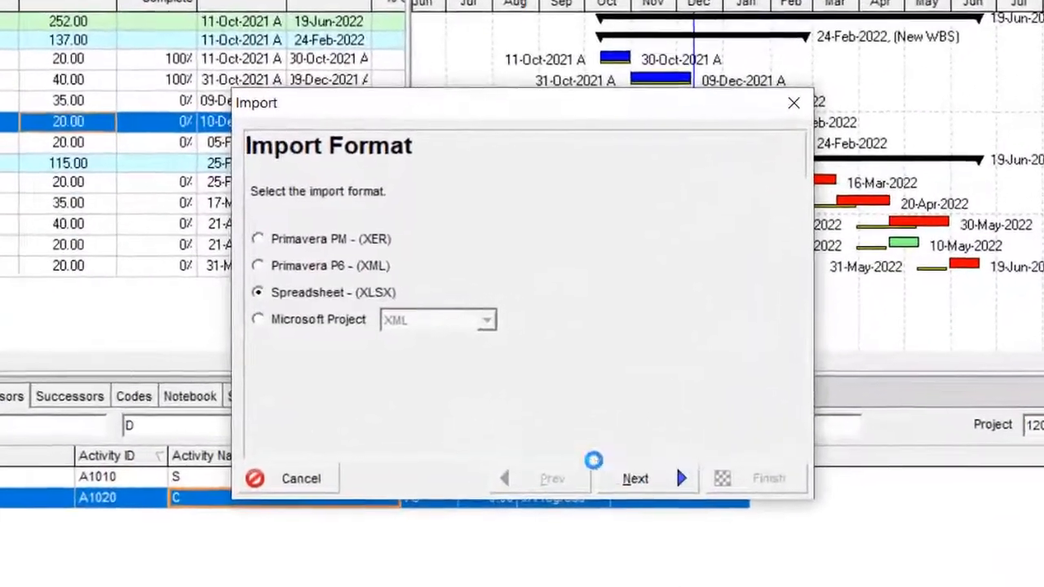
click(637, 479)
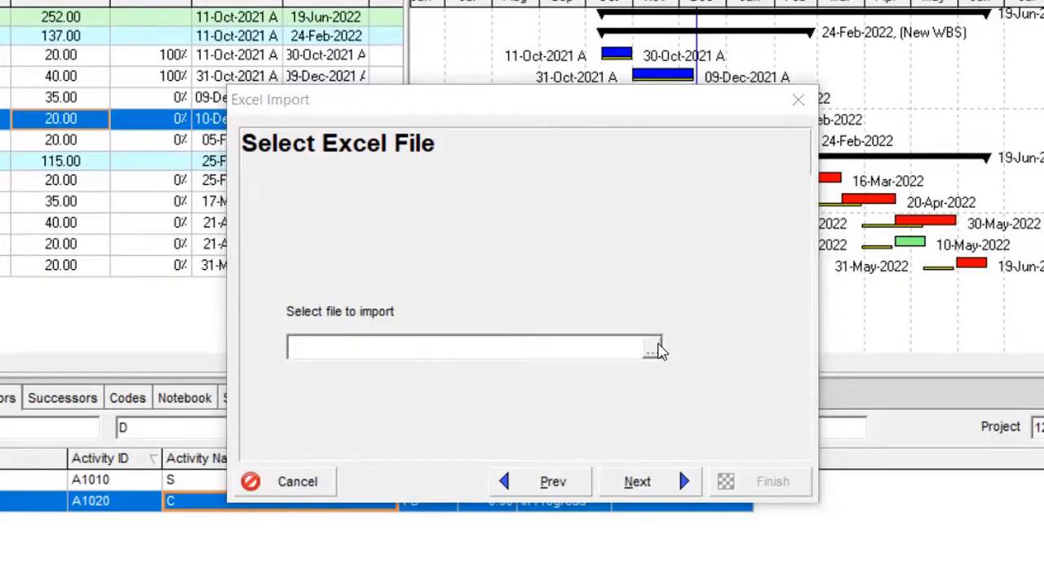
click(651, 347)
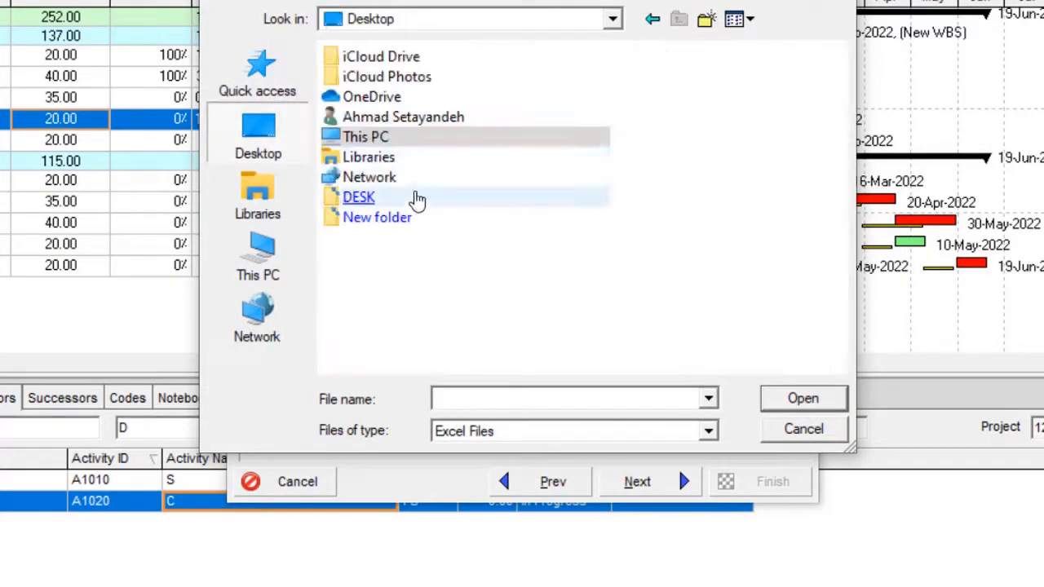
double_click(377, 217)
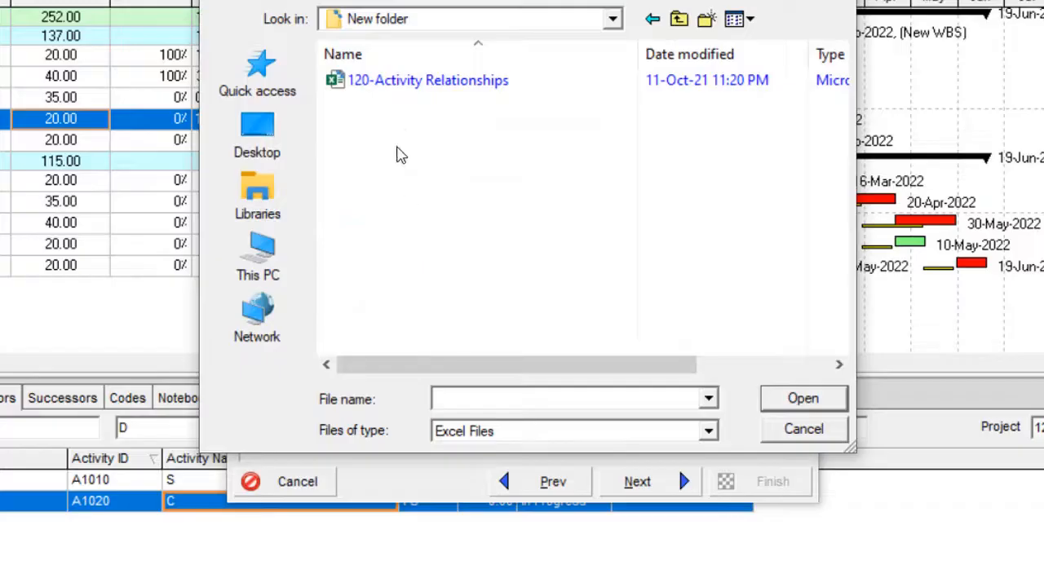
click(802, 398)
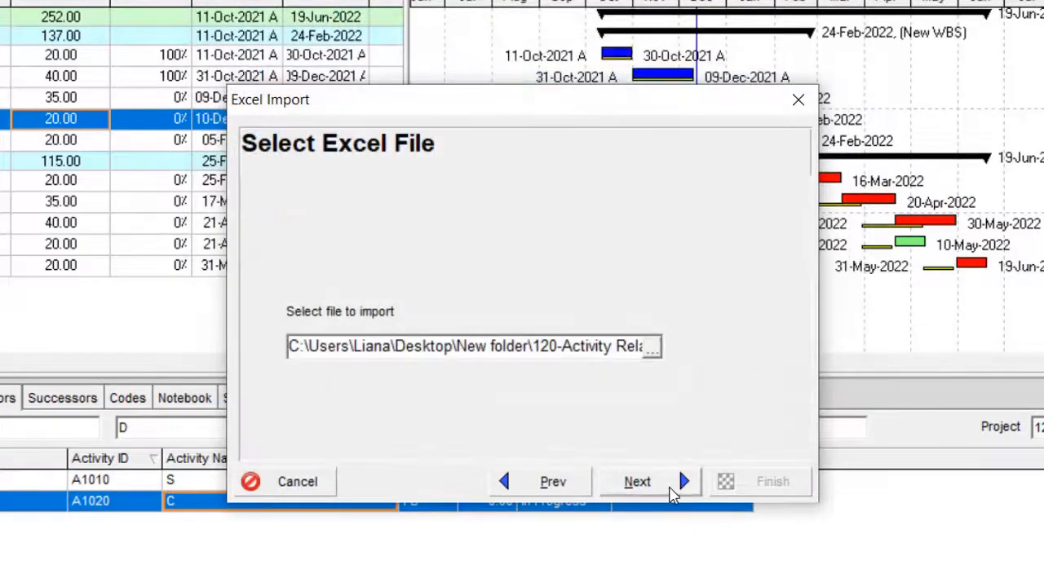
click(636, 481)
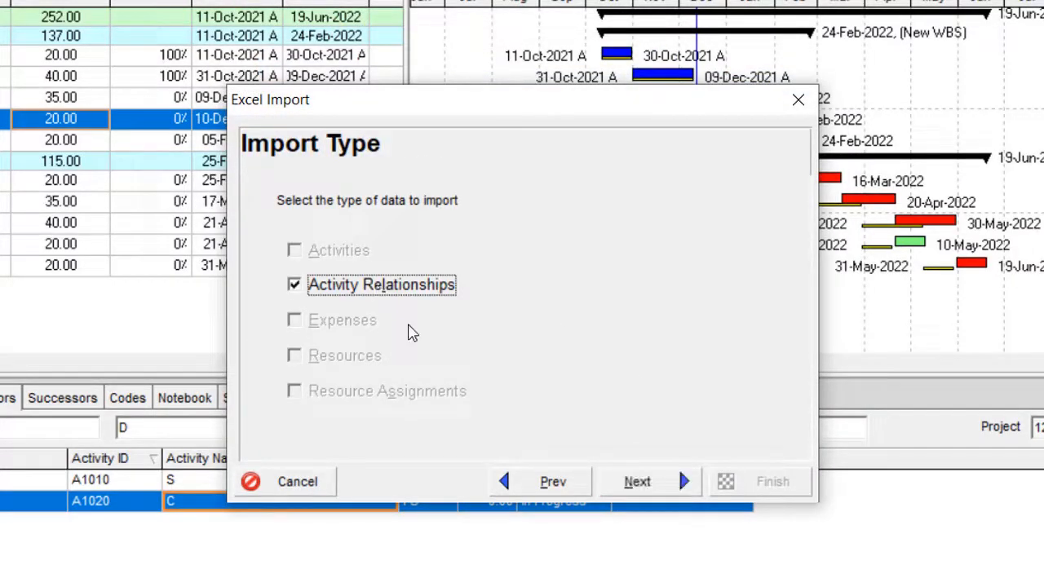
Import Activity Relationships as Update Existing into project 120 and dismiss the success message
click(637, 481)
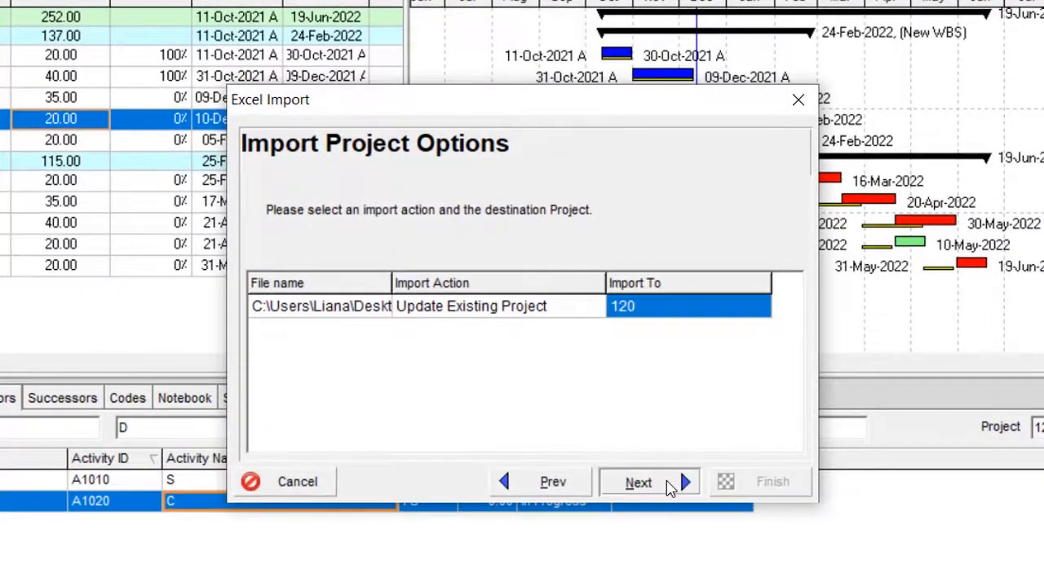
click(638, 483)
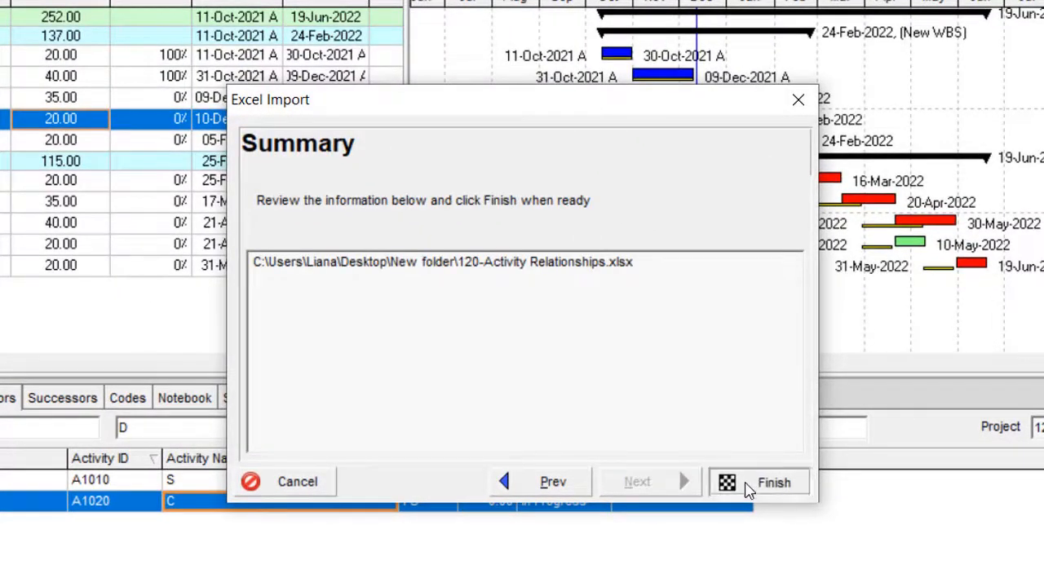
click(773, 483)
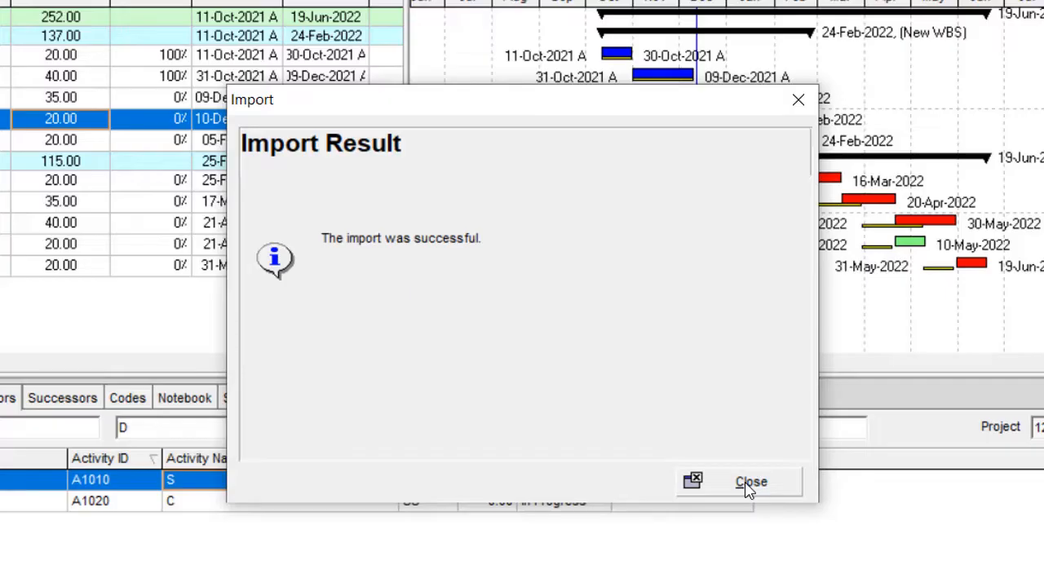
click(749, 481)
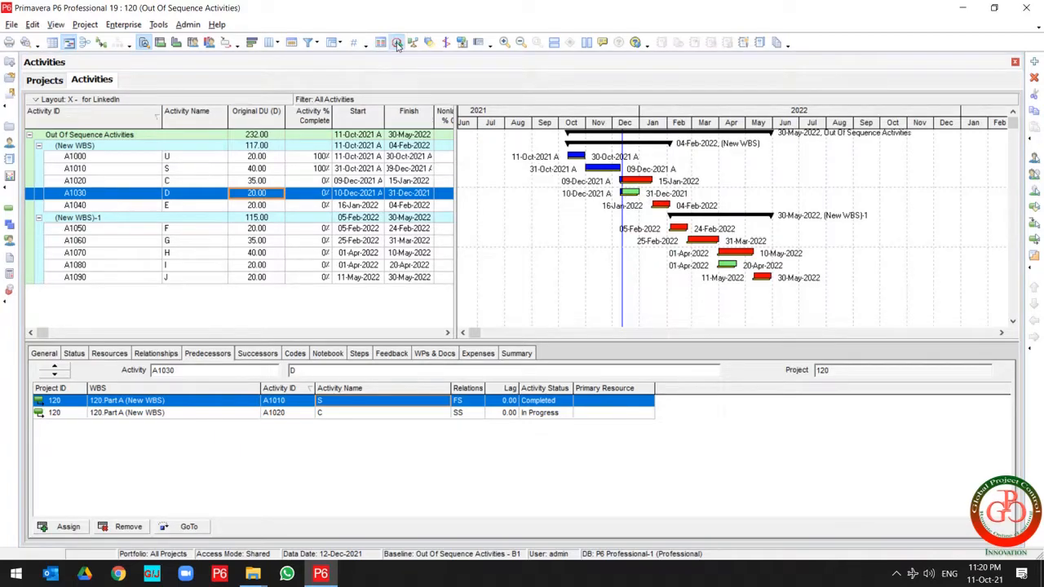
View the schedule log and verify Out-of-sequence activities reads zero for project 120
click(394, 43)
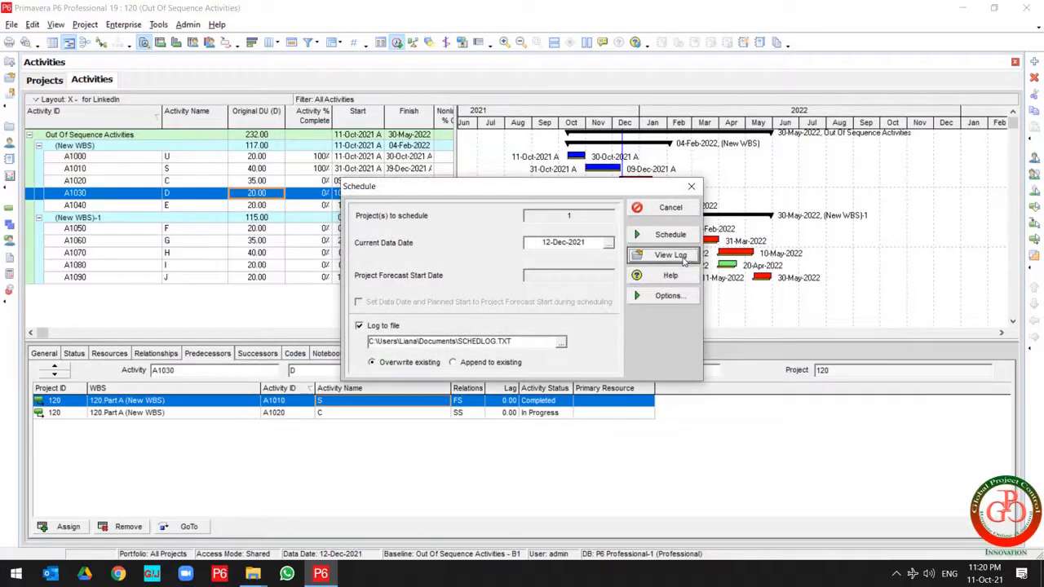
click(669, 254)
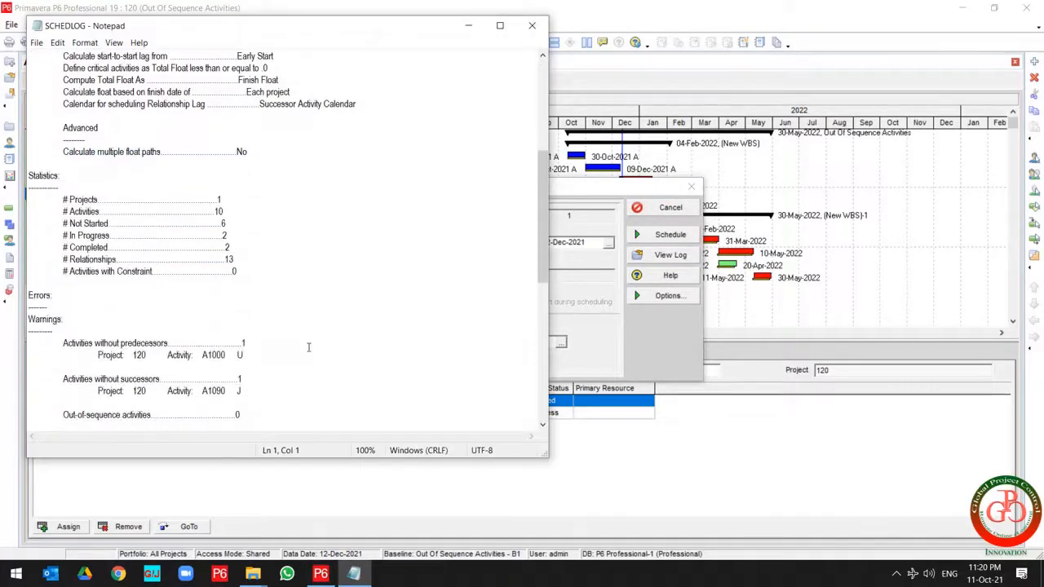
scroll(down, 3)
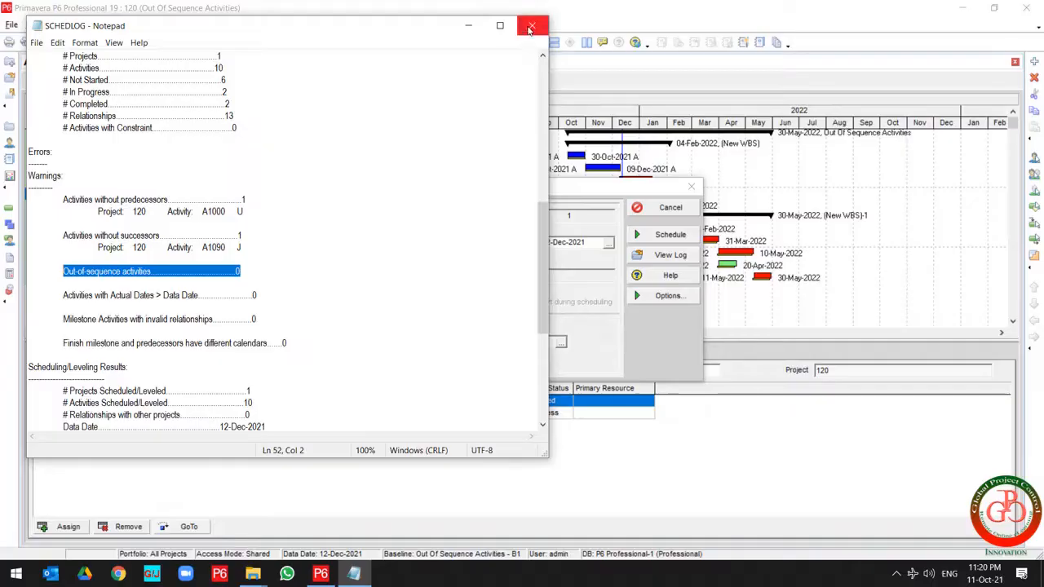
click(532, 26)
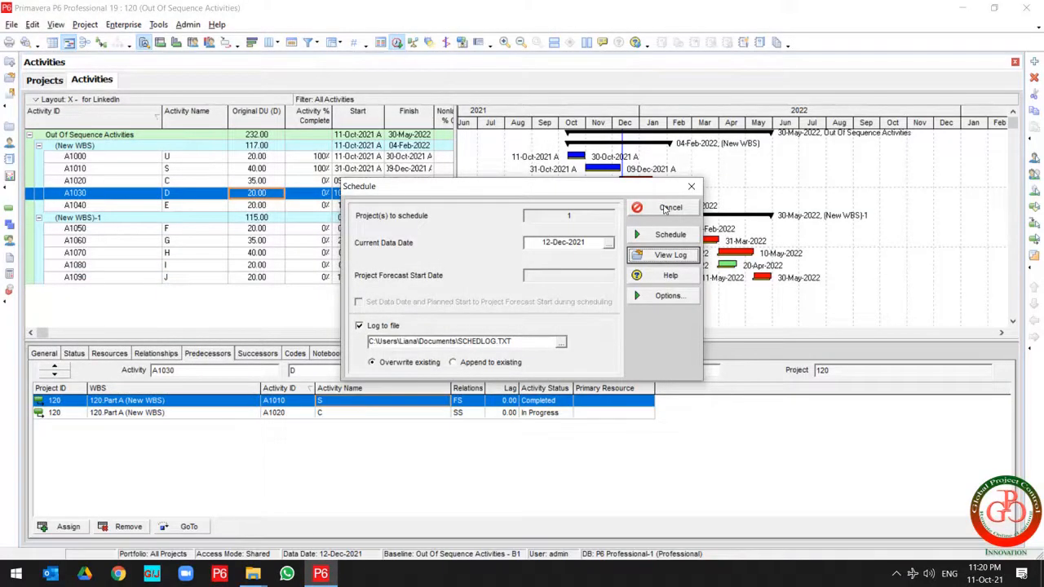